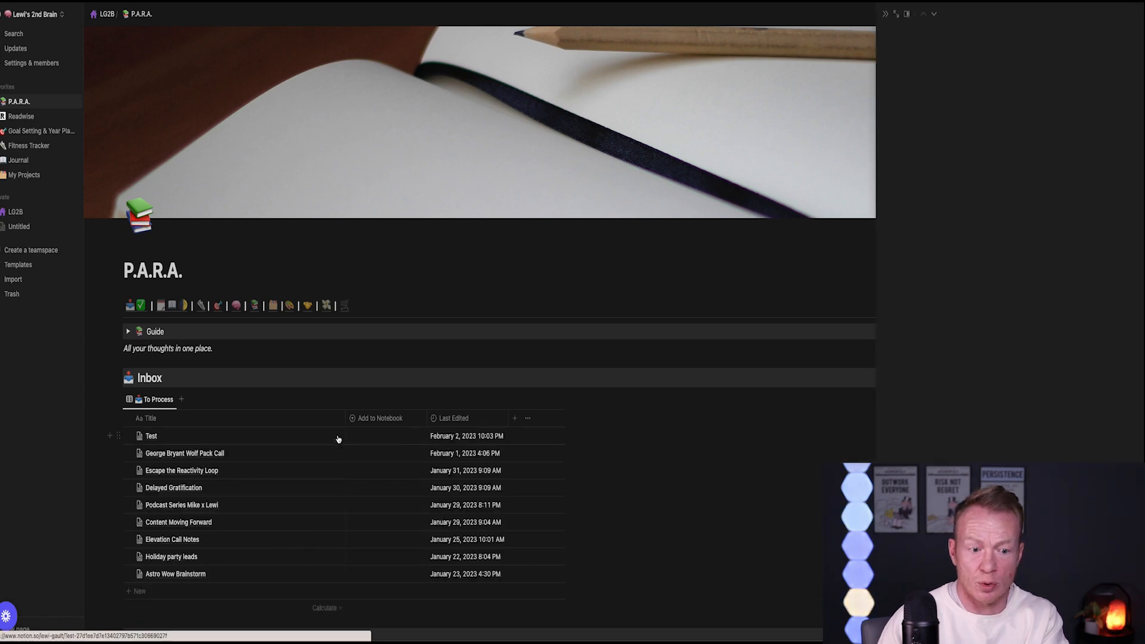
Step: Open the Test note from the inbox and bring up Ask AI on an empty body block
click(151, 436)
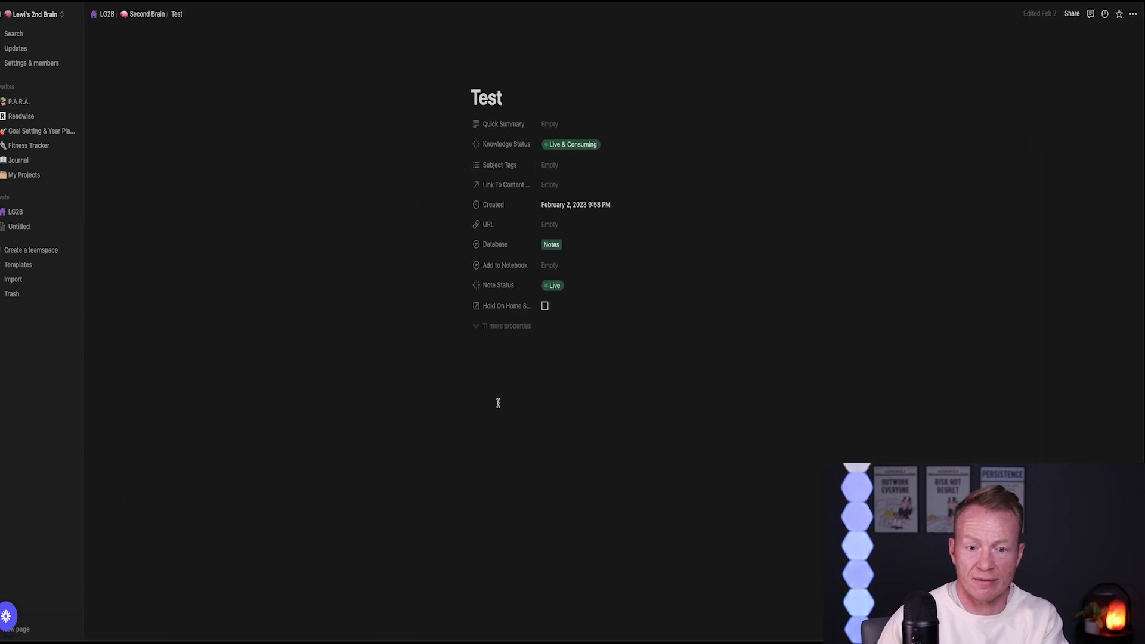
click(498, 355)
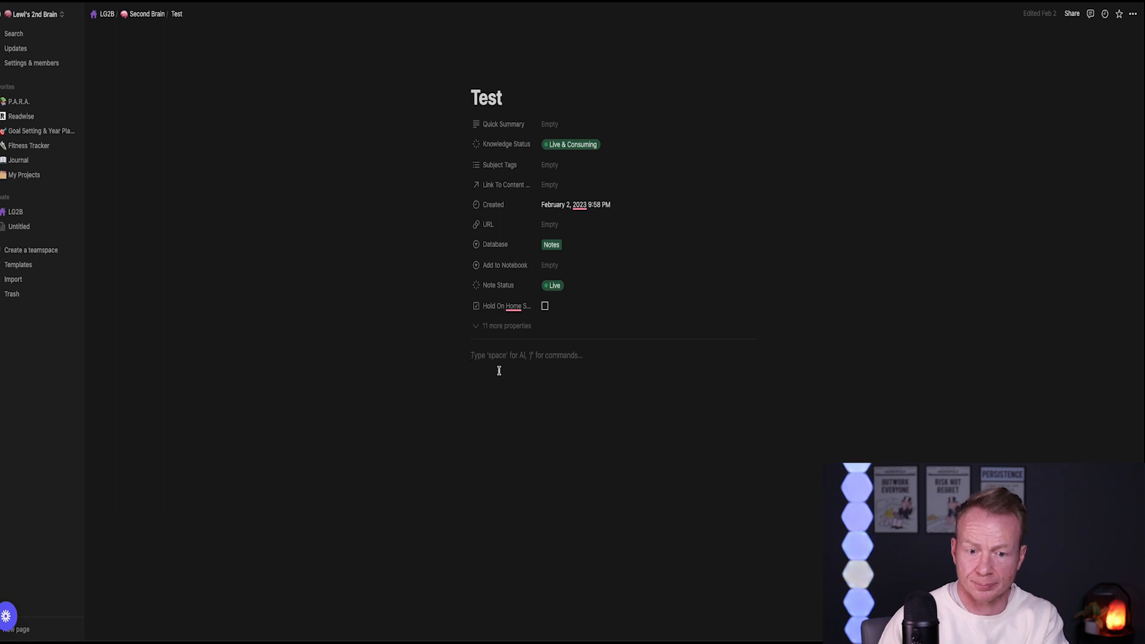
right_click(525, 355)
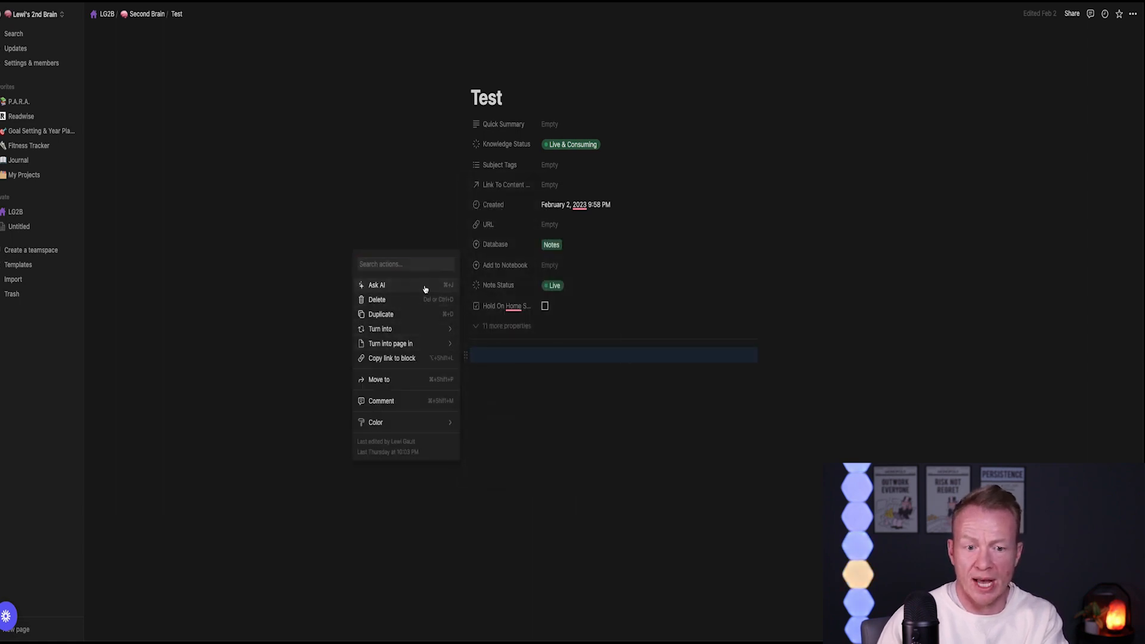
click(377, 285)
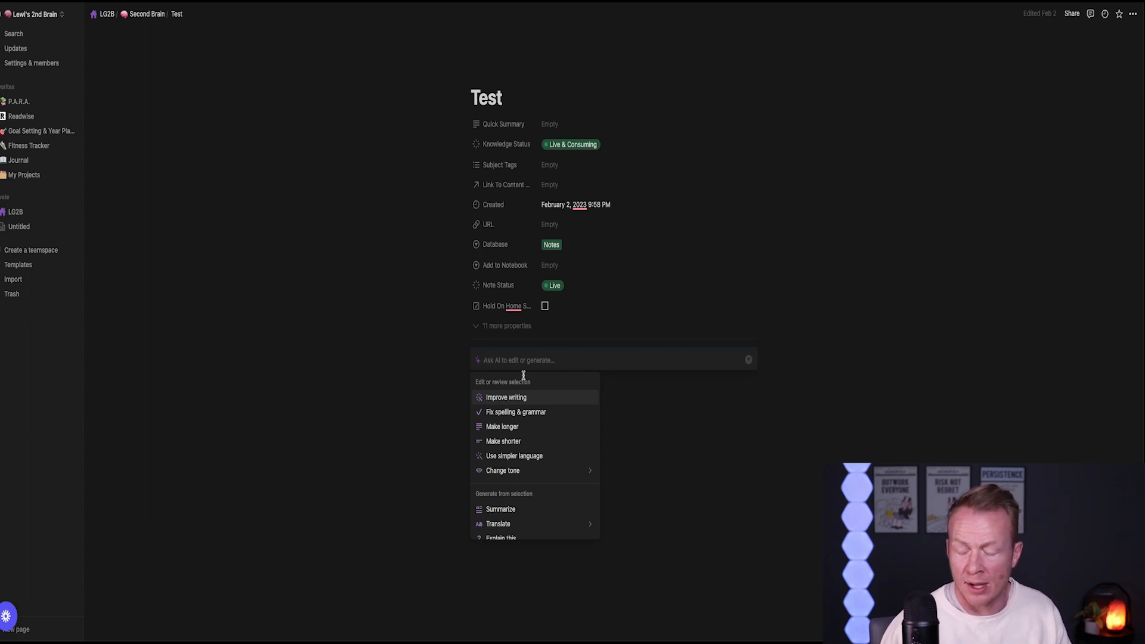
mouse_move(491, 295)
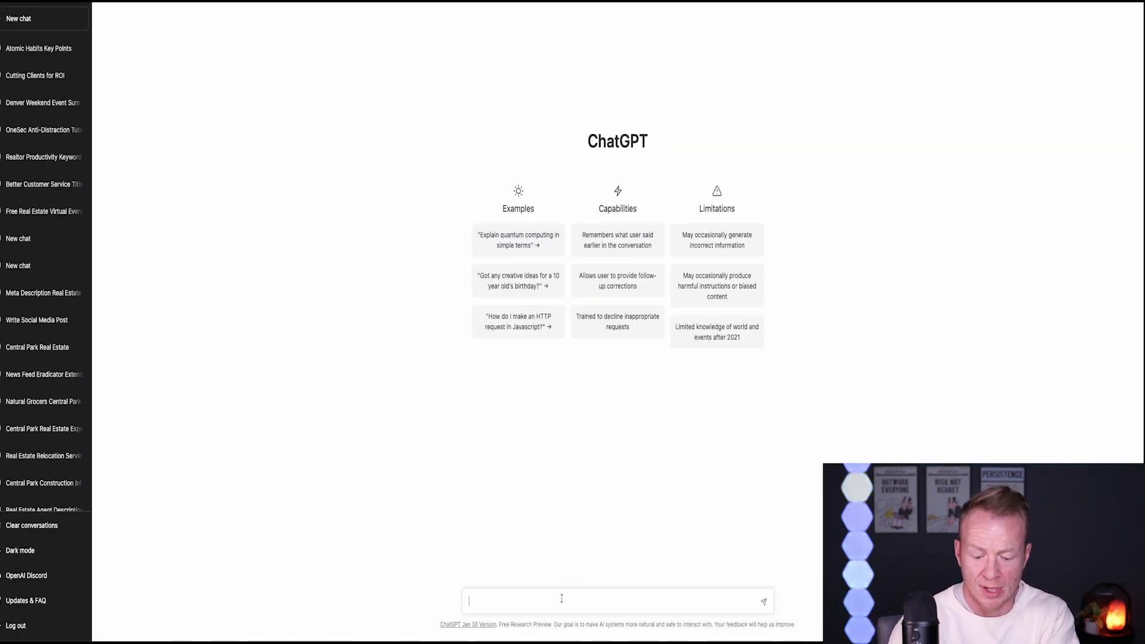
Step: Type 'write an instagram post explaining to new homebuyers the importance of interest rates in 2023' into ChatGPT
text(wr)
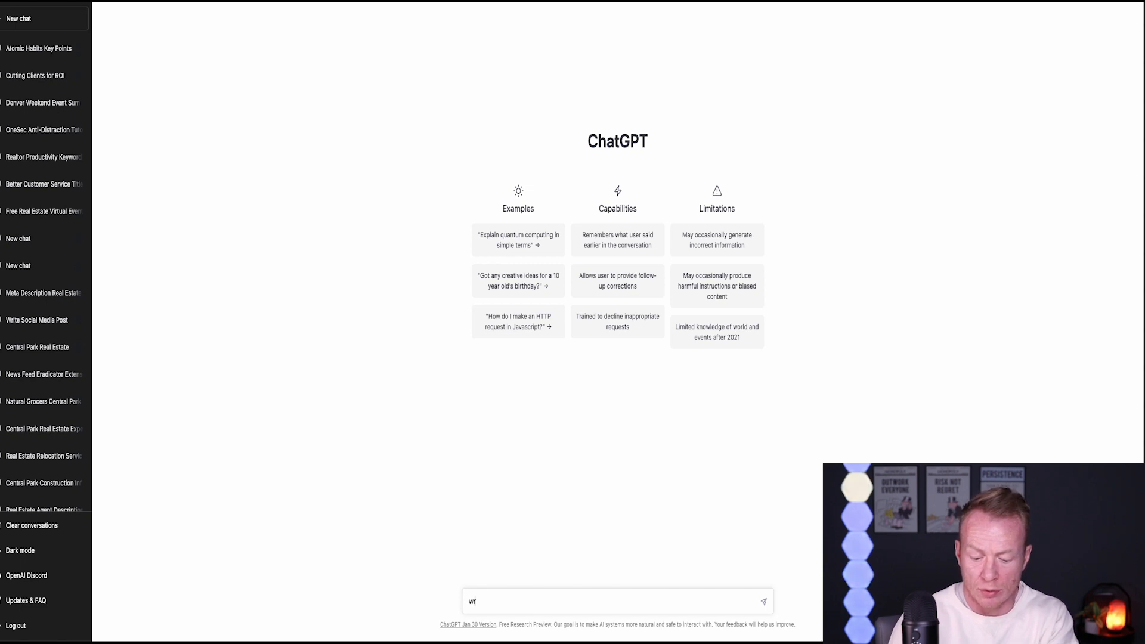
text(ite an)
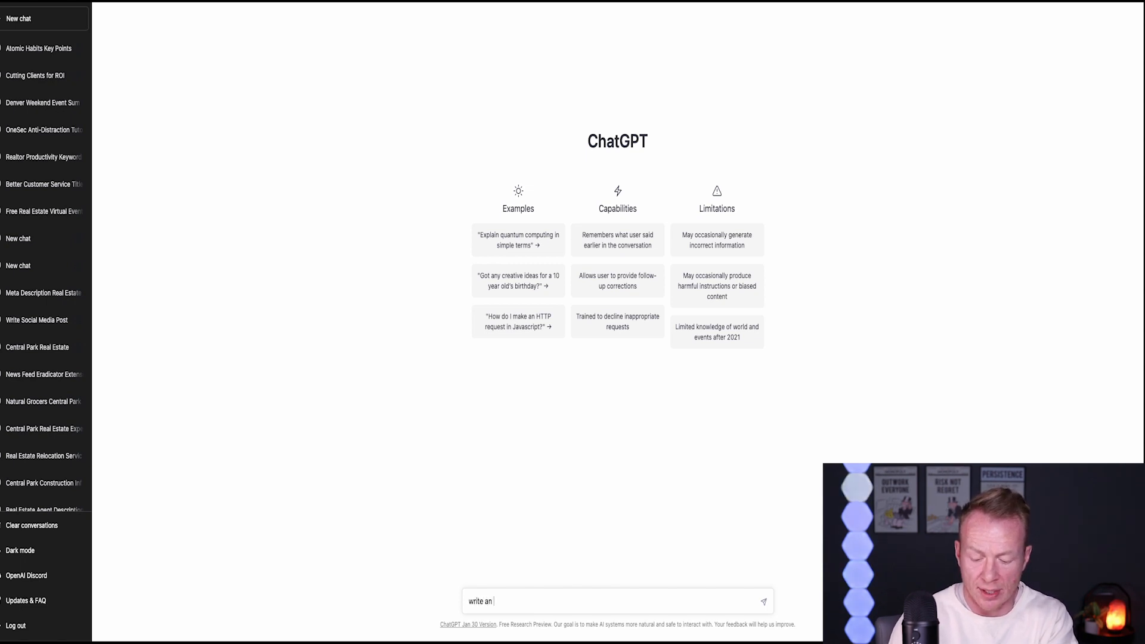
text(instagram p)
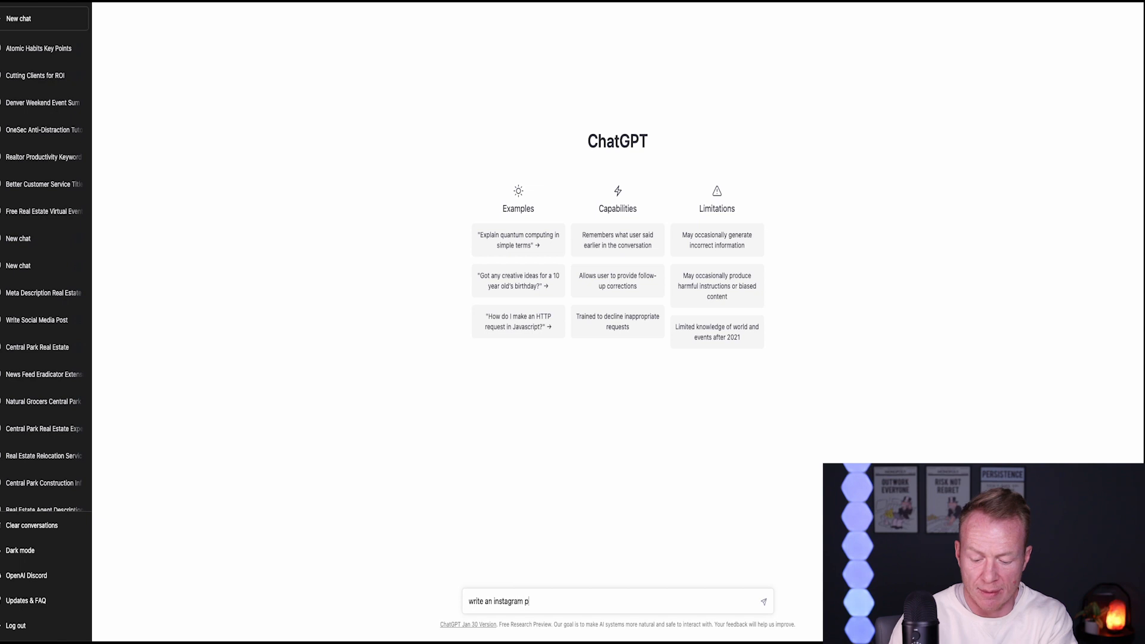
text(ost explaining to n)
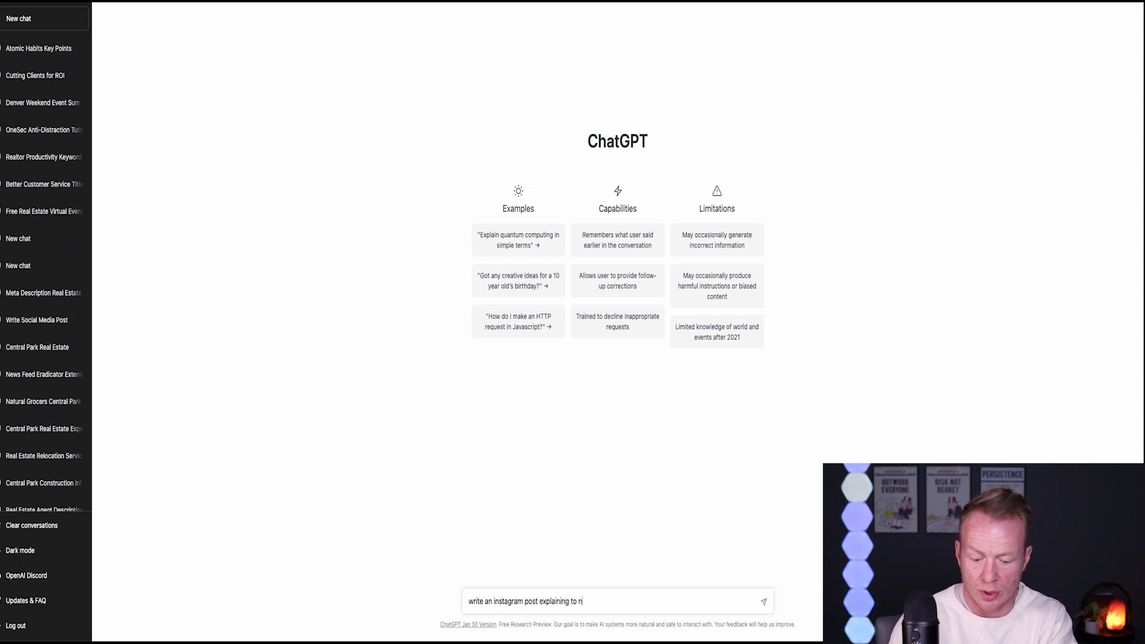
text(ew homebuyers)
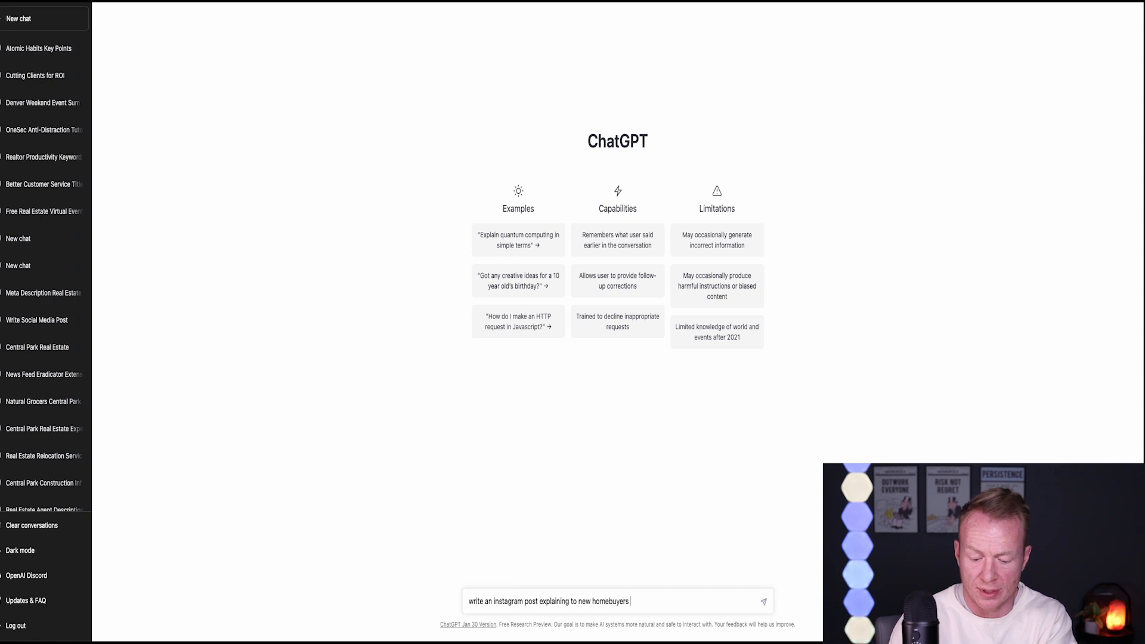
text(the importance of)
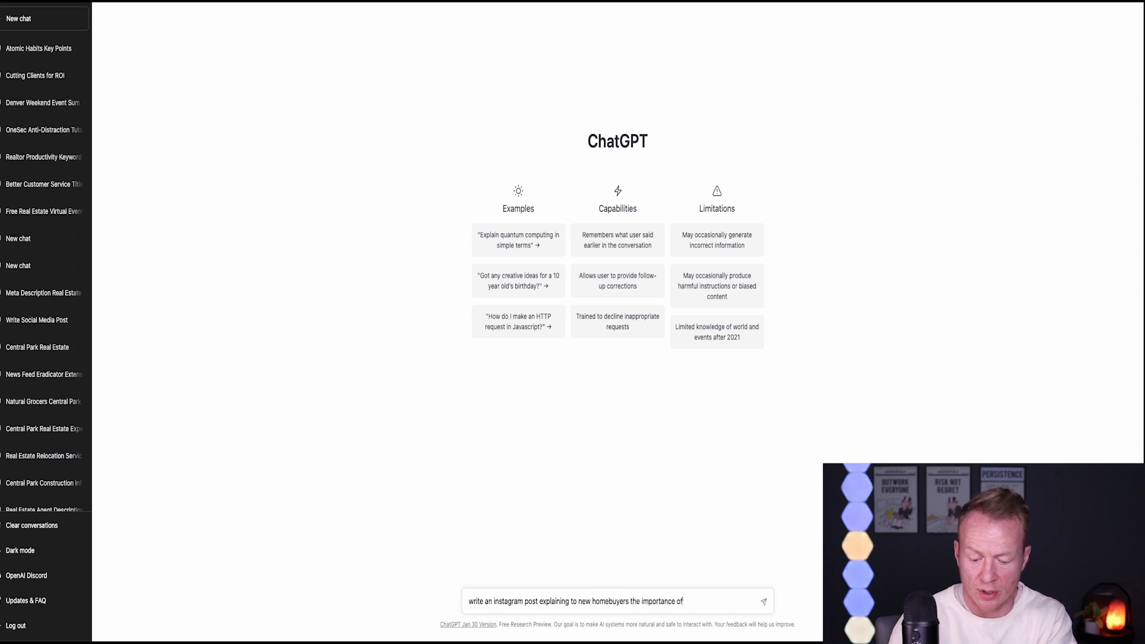
text(intrest rates)
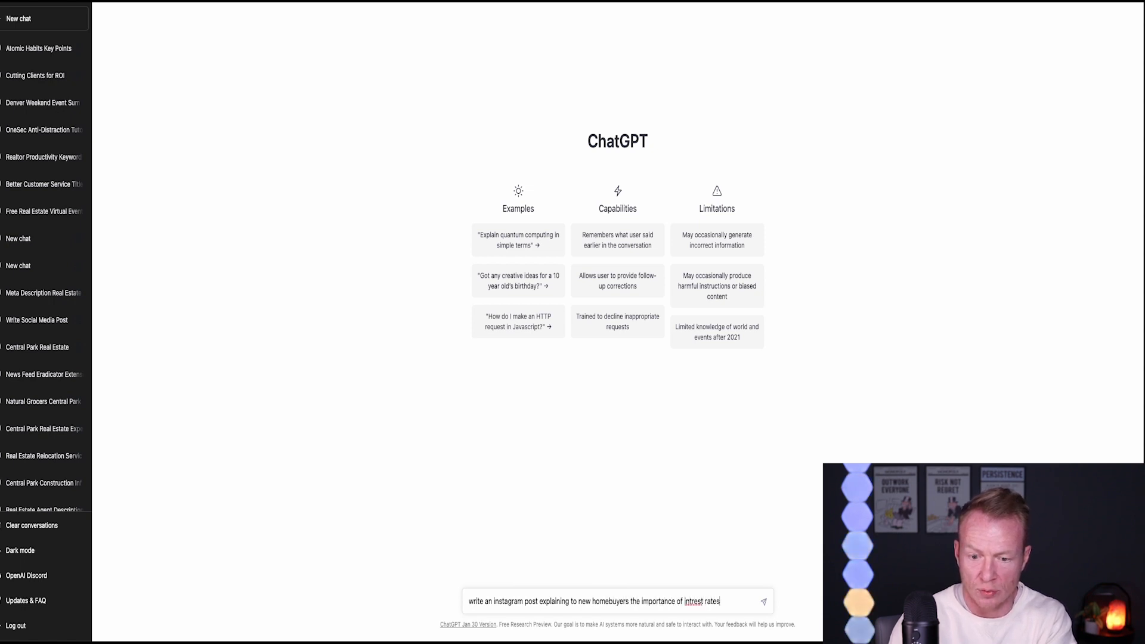
text(in 2)
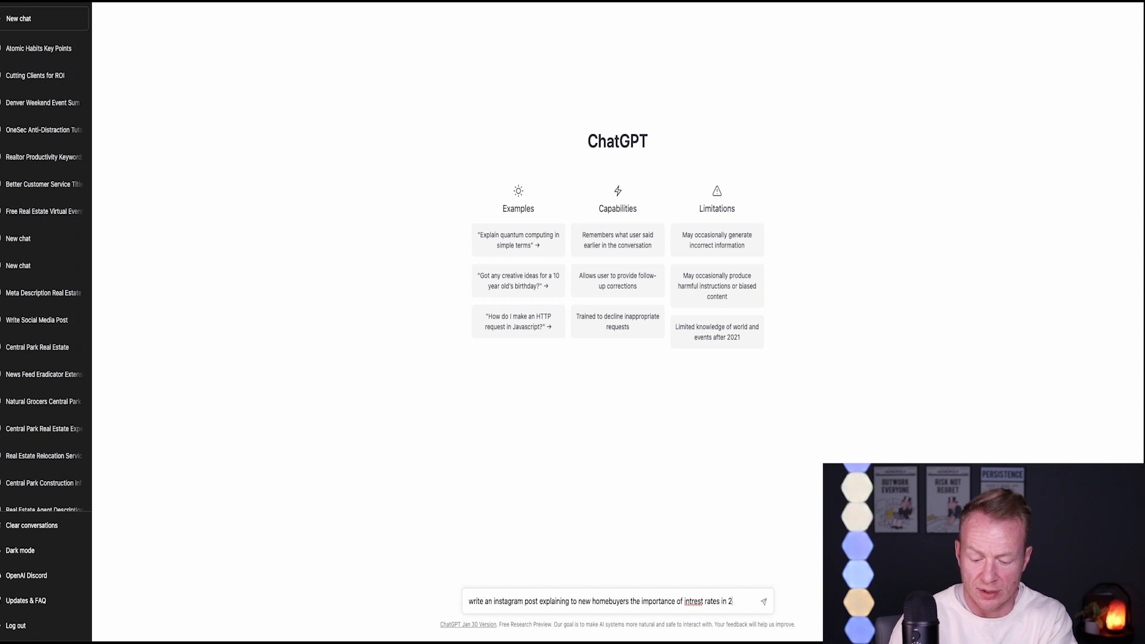
text(023)
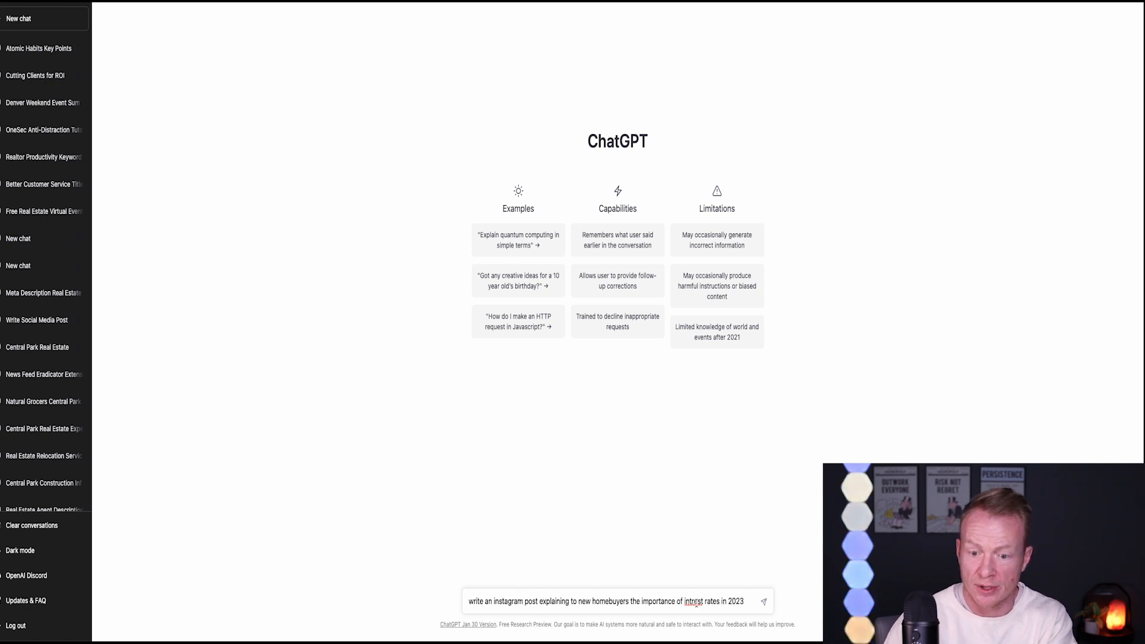
text(interest)
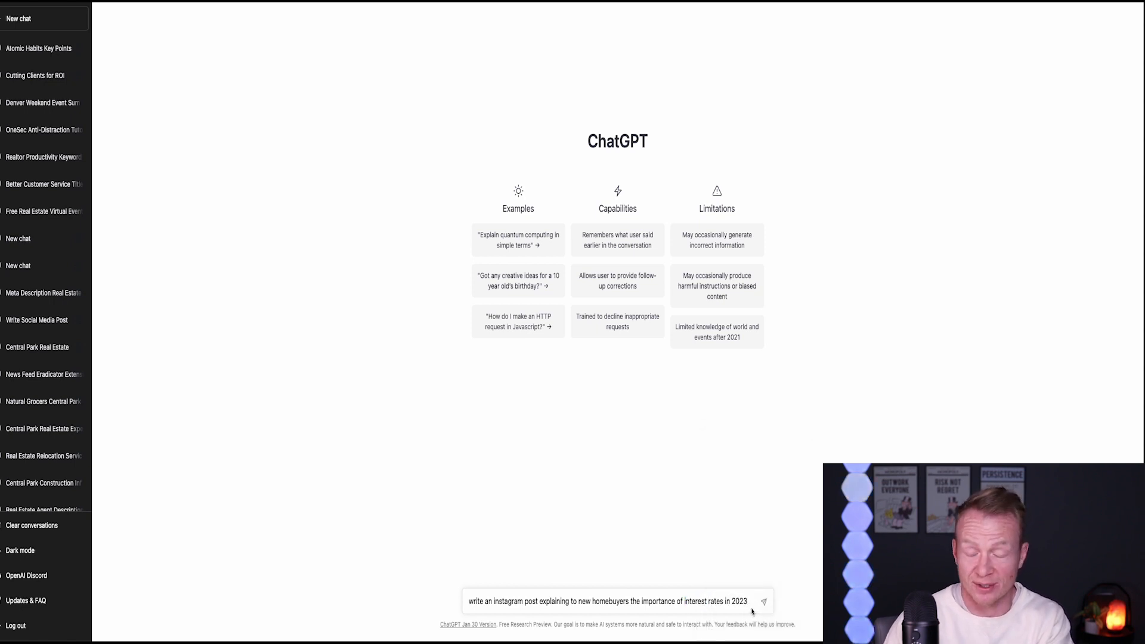
click(763, 600)
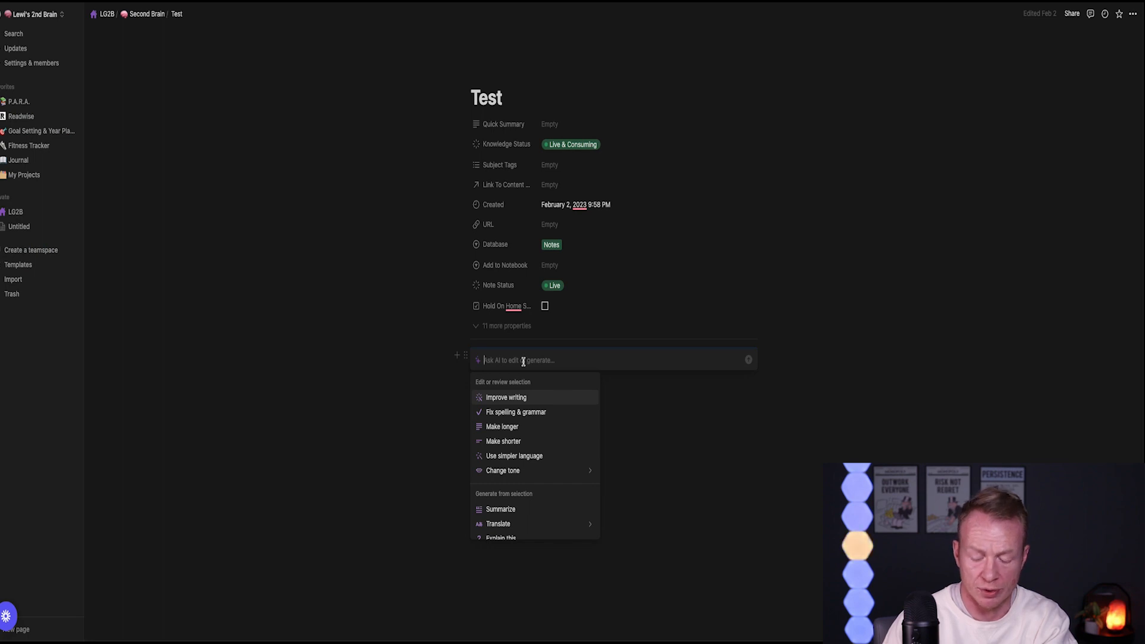
Step: Enter the Instagram post request on 2023 interest rates for new homebuyers into Notion AI
text(write an instagram post explaining to new homebuyers the importance of interest rates in 2023)
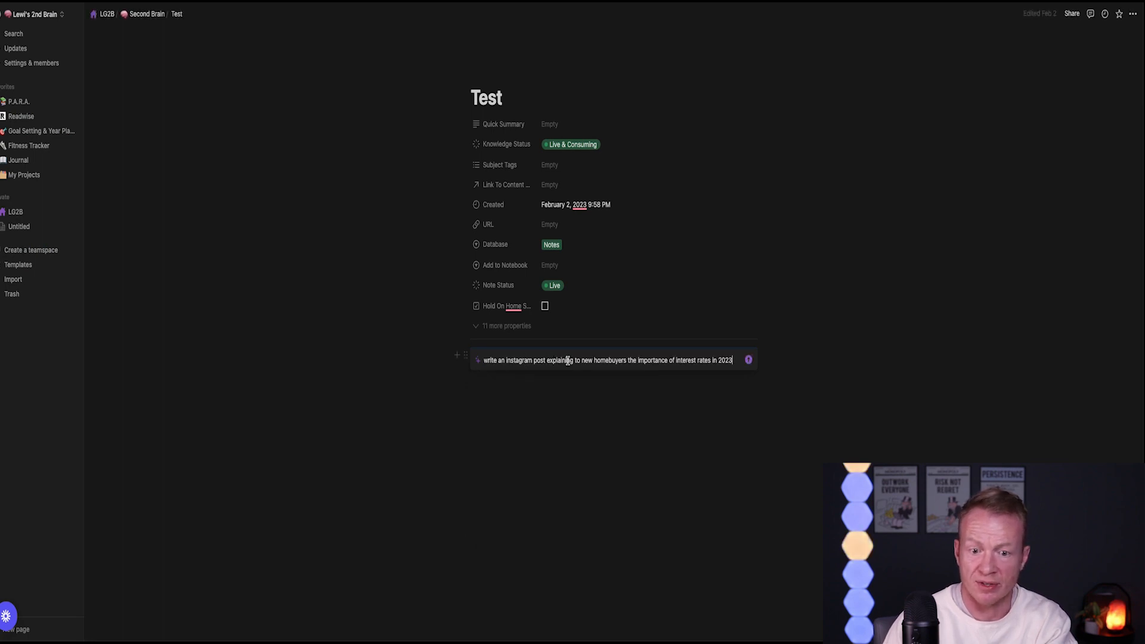
mouse_move(745, 357)
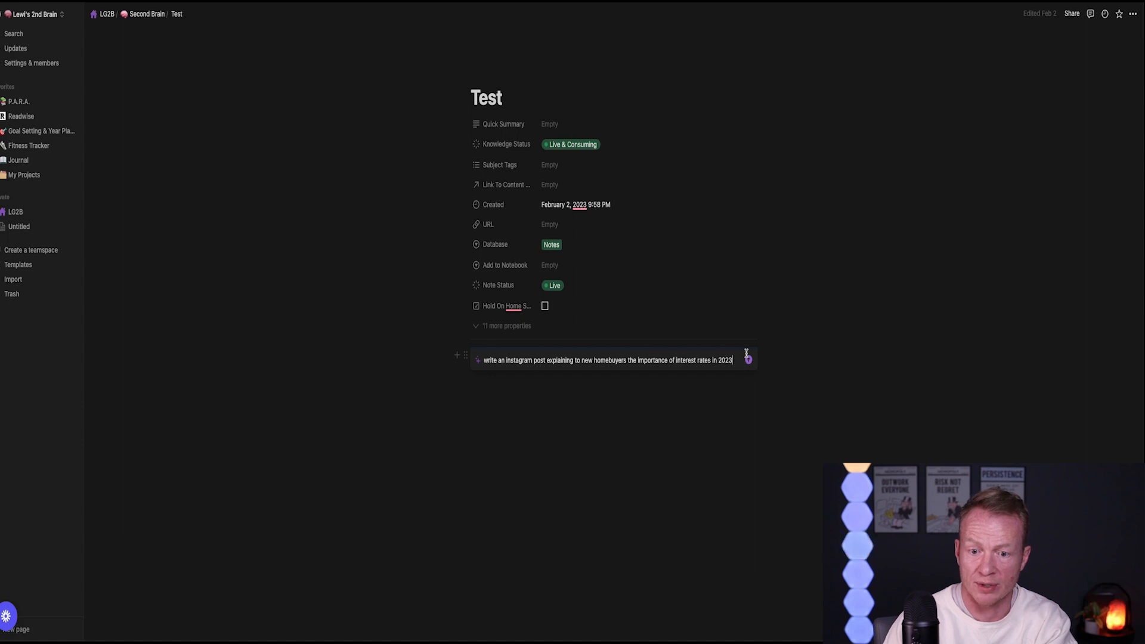
mouse_move(784, 351)
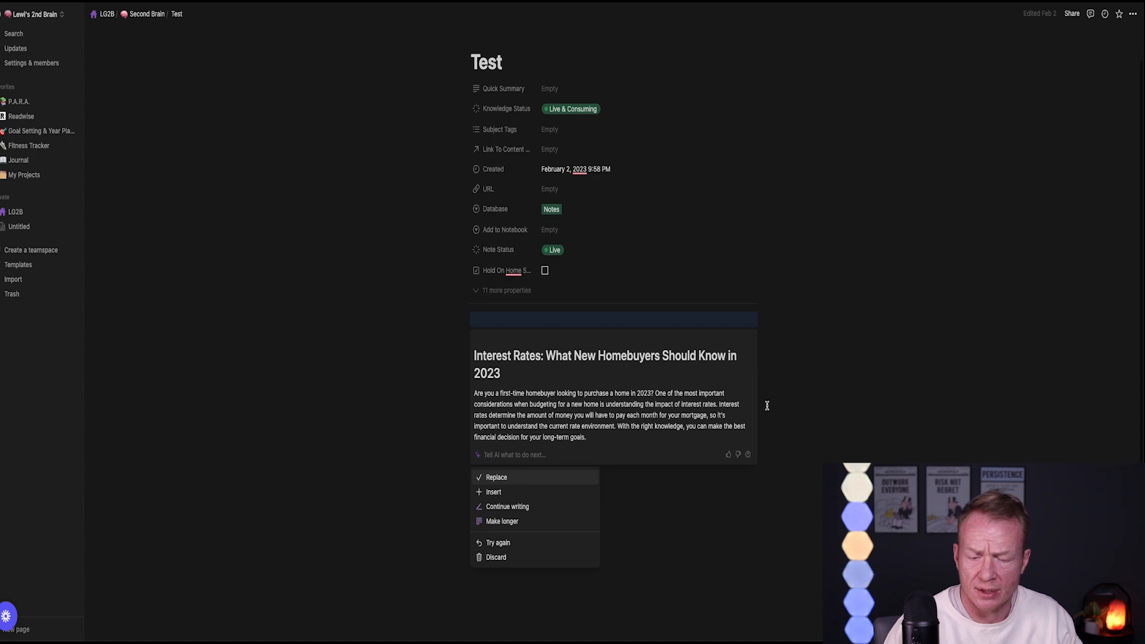
mouse_move(714, 387)
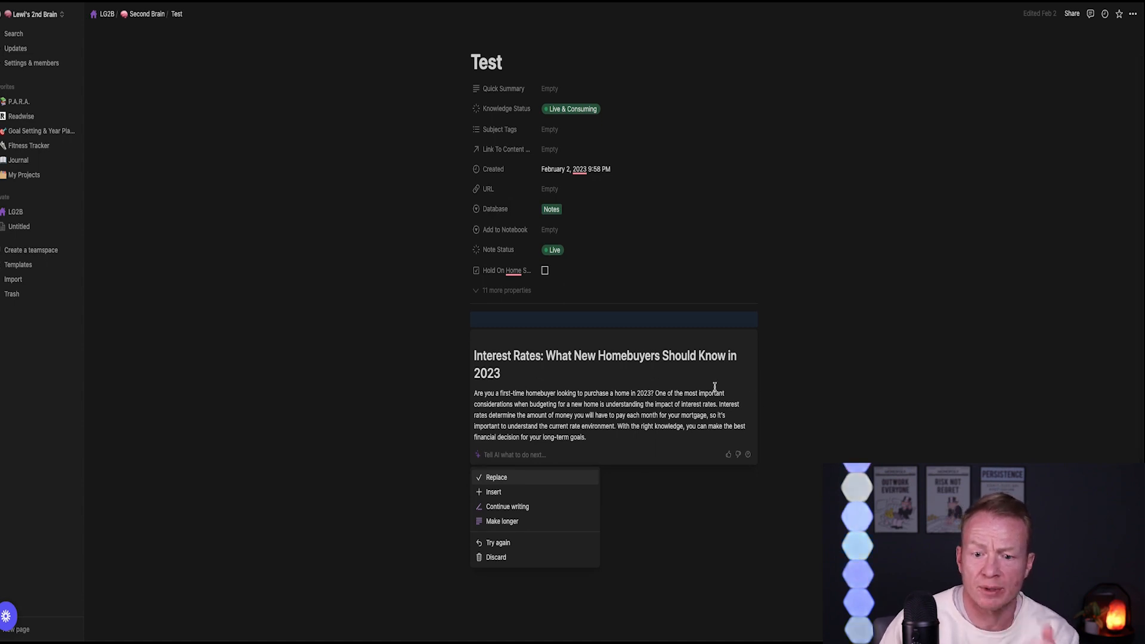
mouse_move(502, 405)
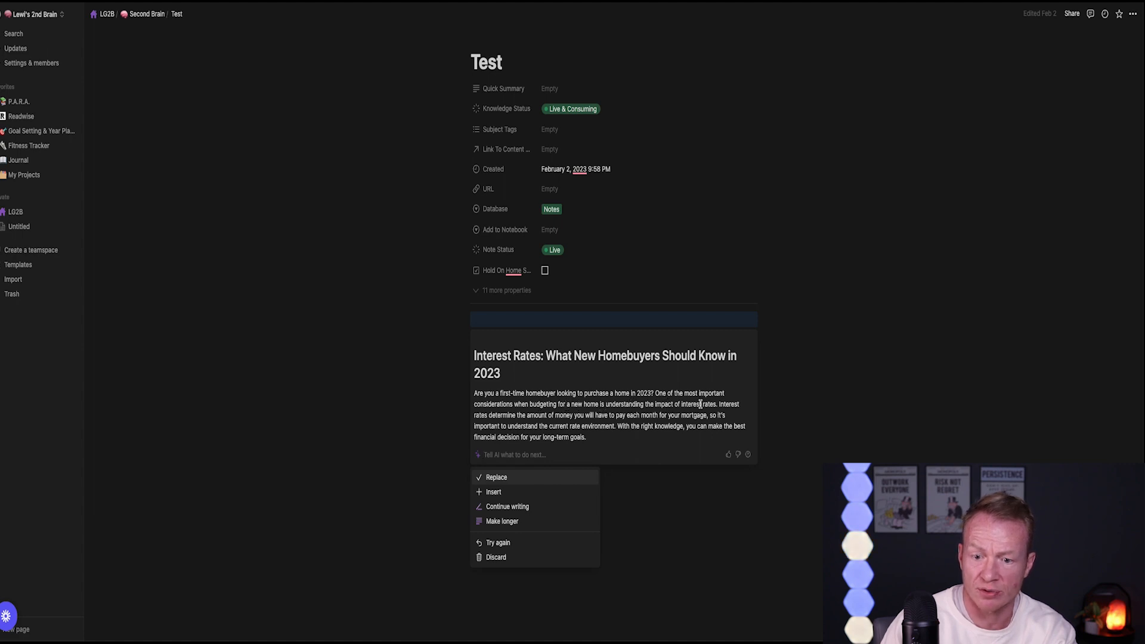
mouse_move(593, 417)
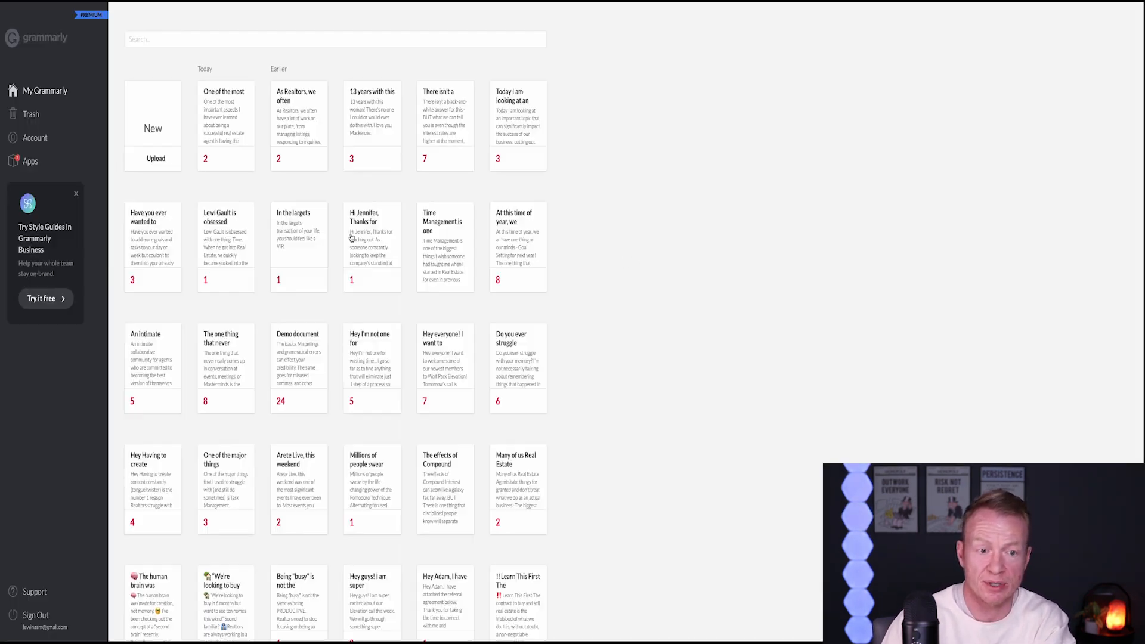
Step: Create a Grammarly document with goals Business, Inform and Convince, Expert audience, Informal
click(153, 128)
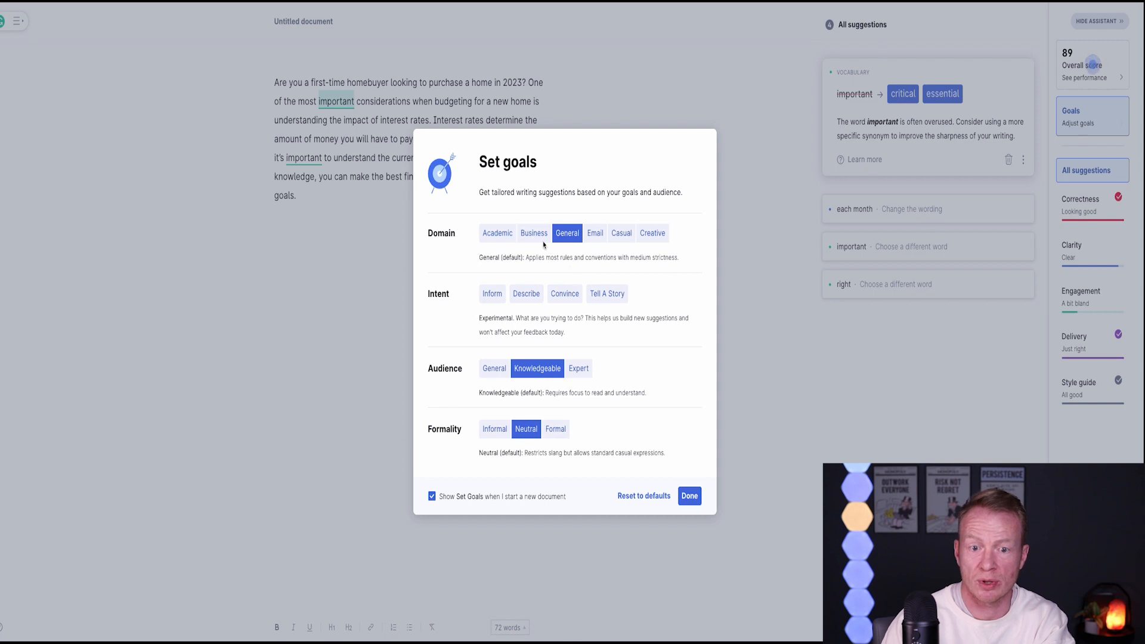
click(534, 233)
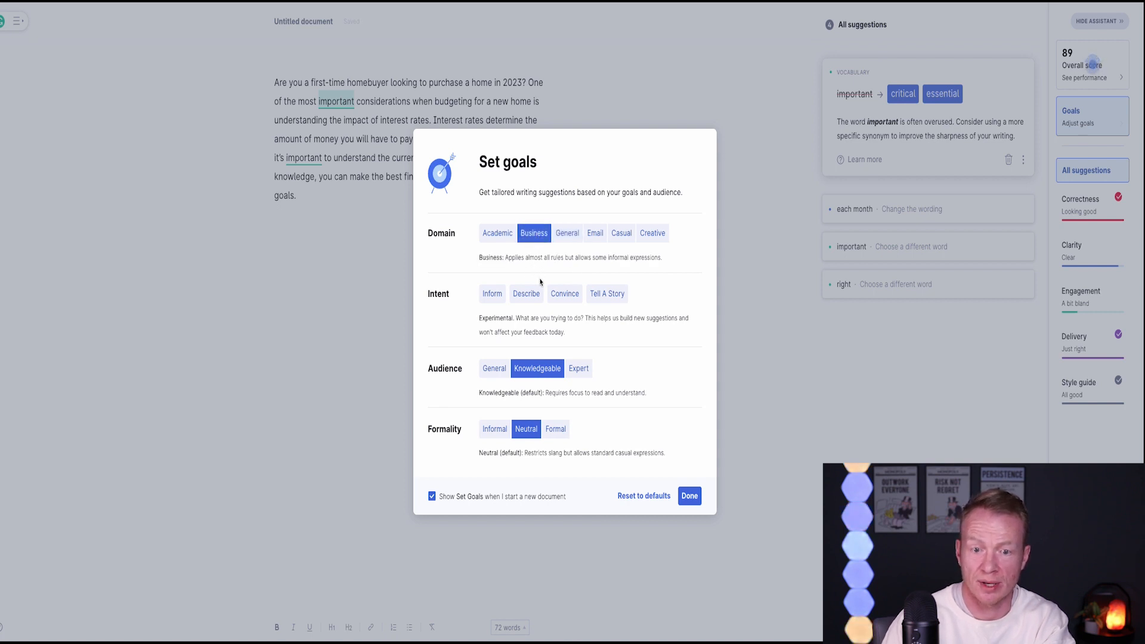
mouse_move(508, 294)
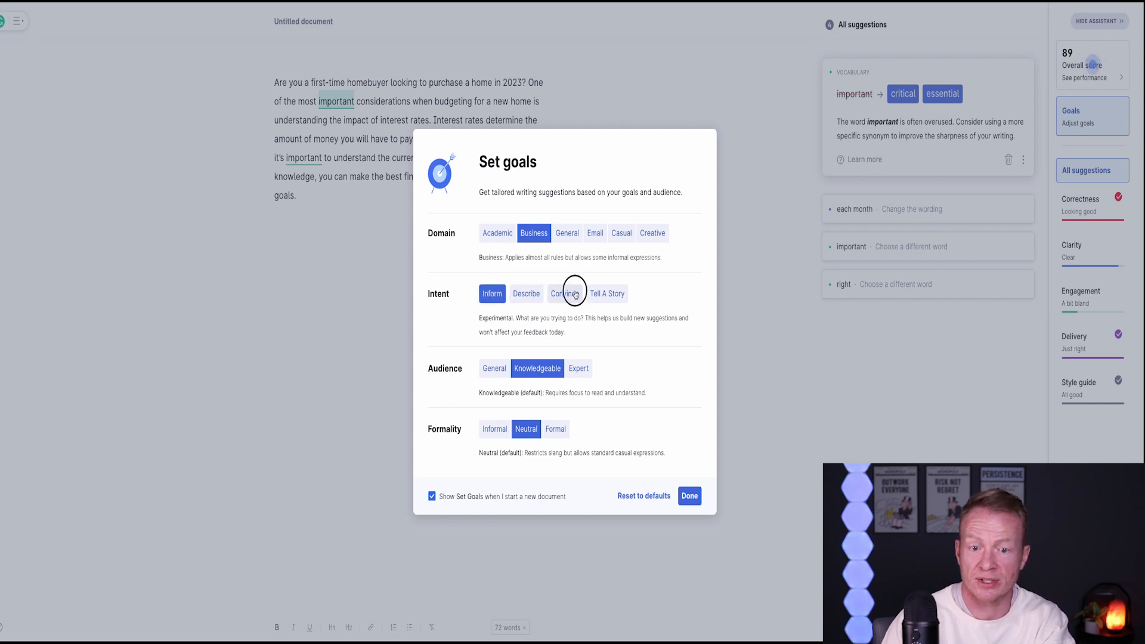
click(564, 293)
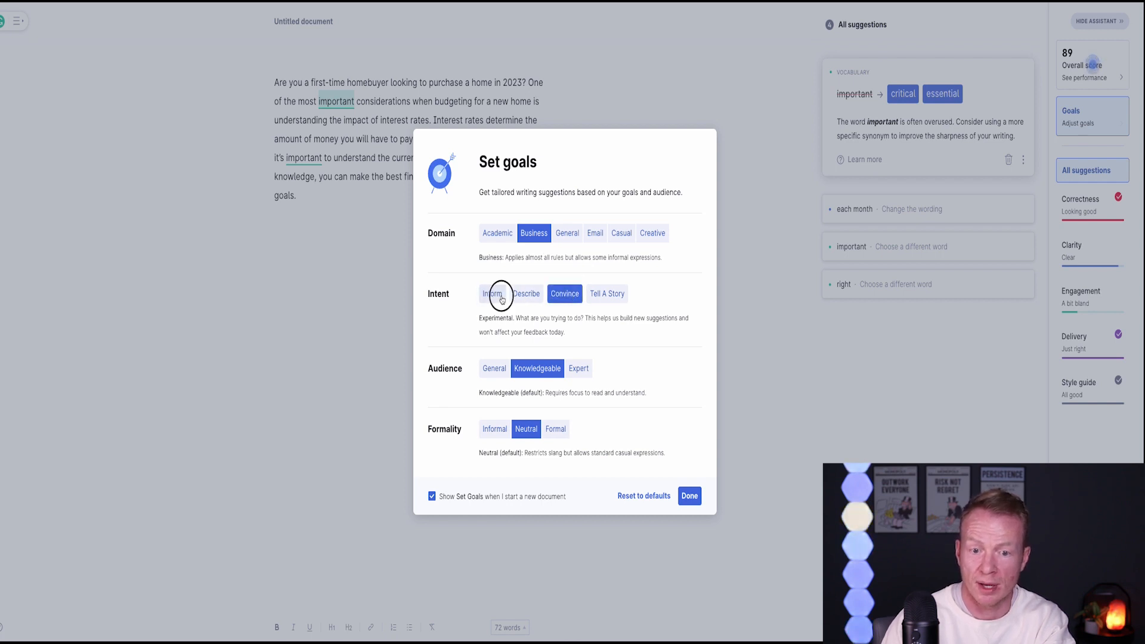
click(491, 294)
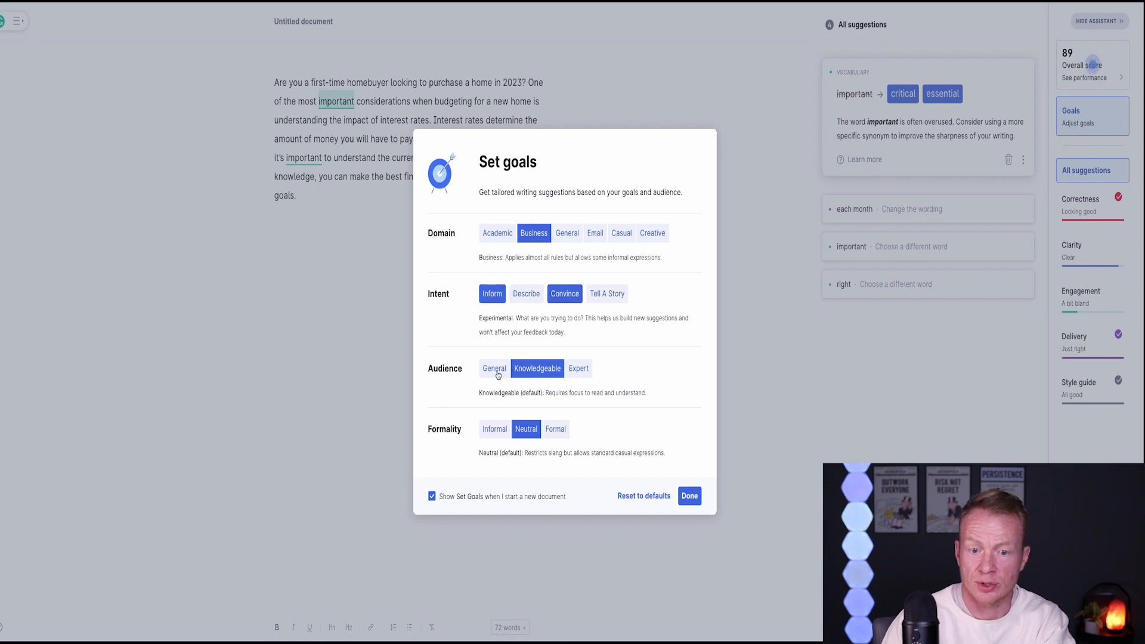
click(578, 368)
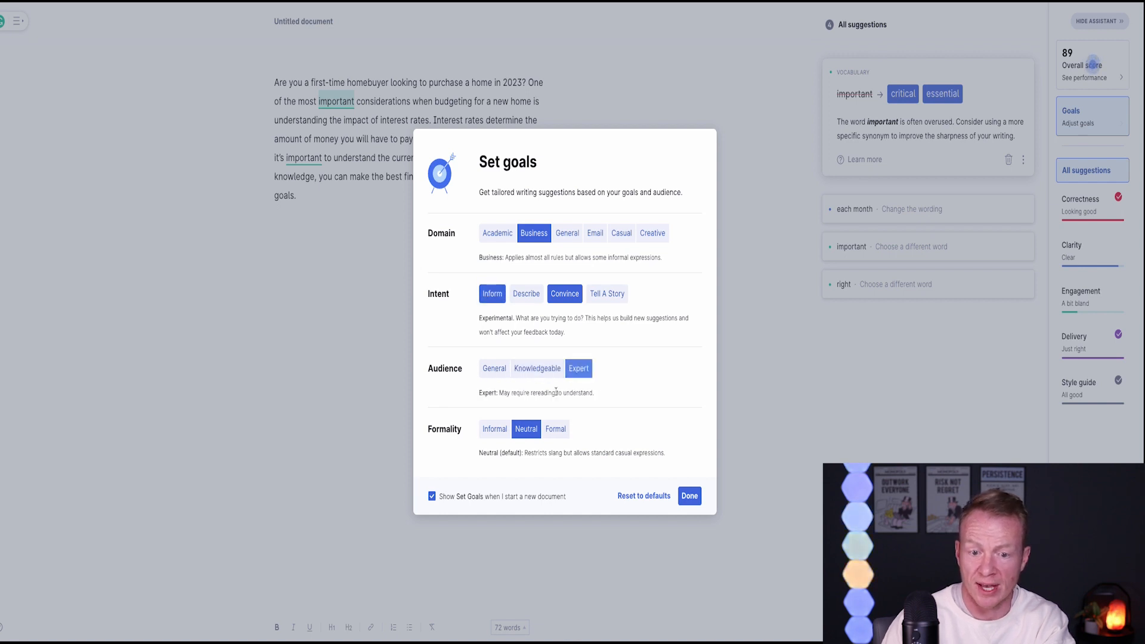
click(495, 428)
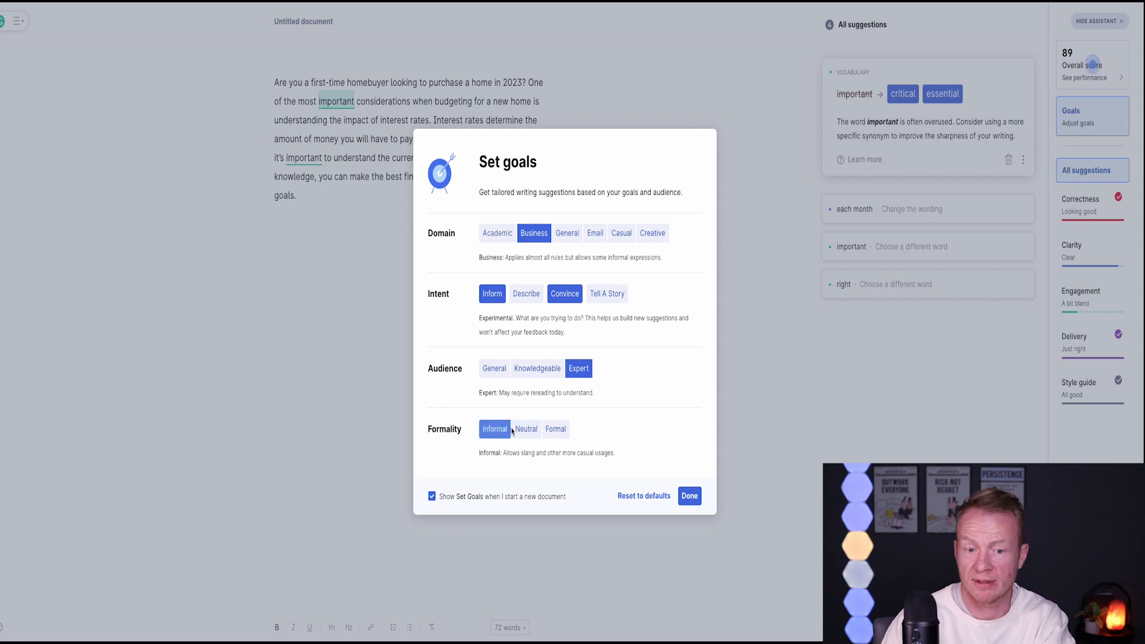
click(688, 495)
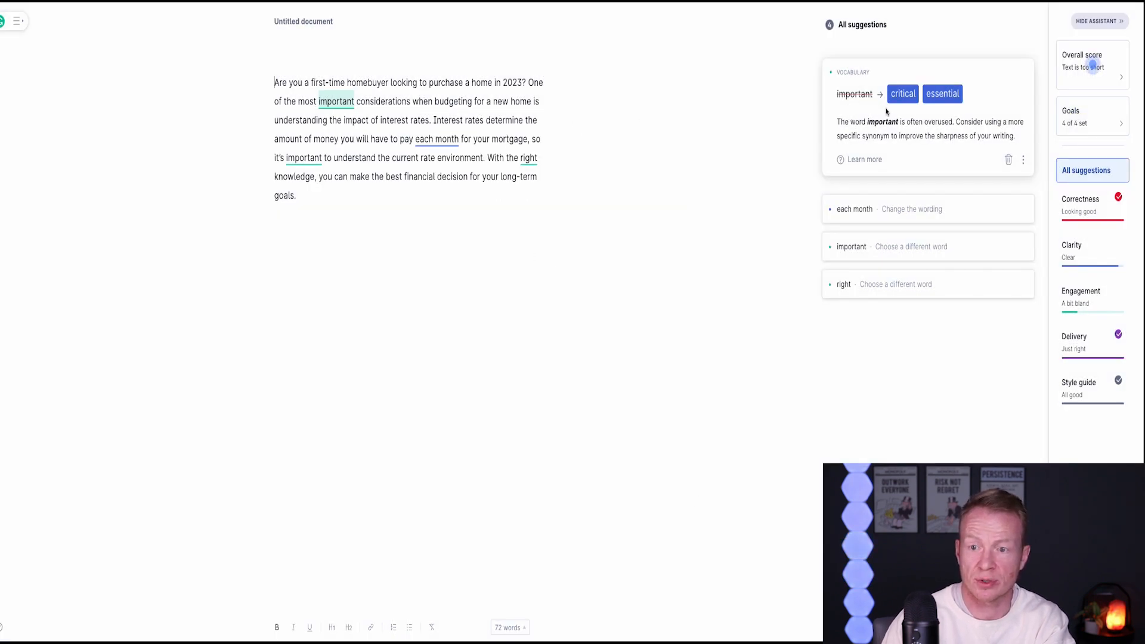
Step: Accept Grammarly's suggestion to replace 'important' with 'essential'
click(942, 93)
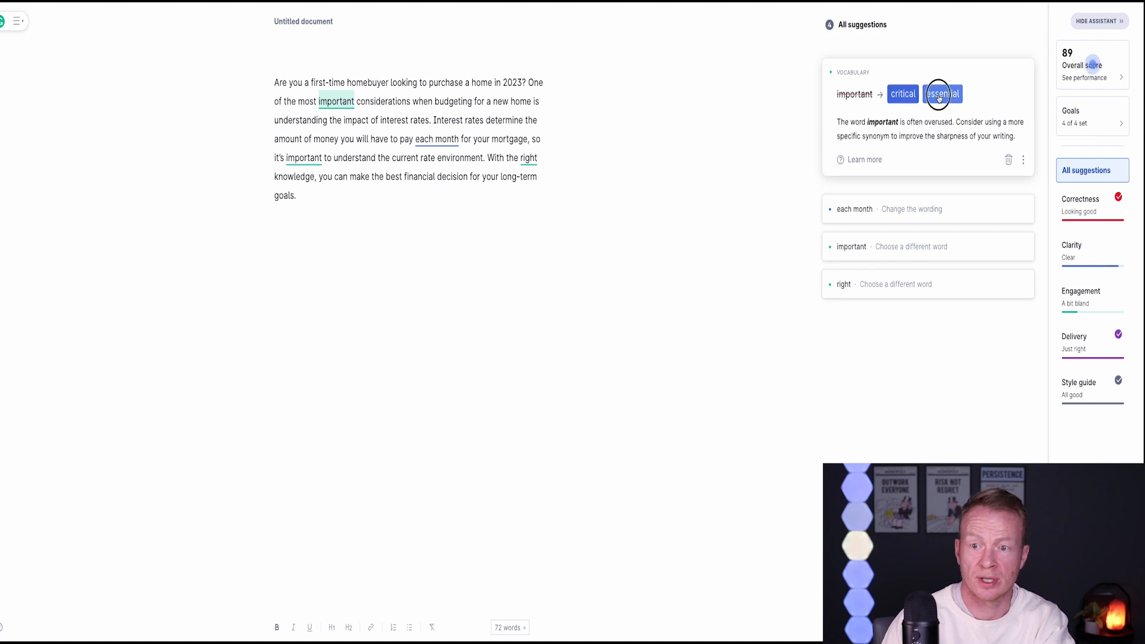
click(943, 94)
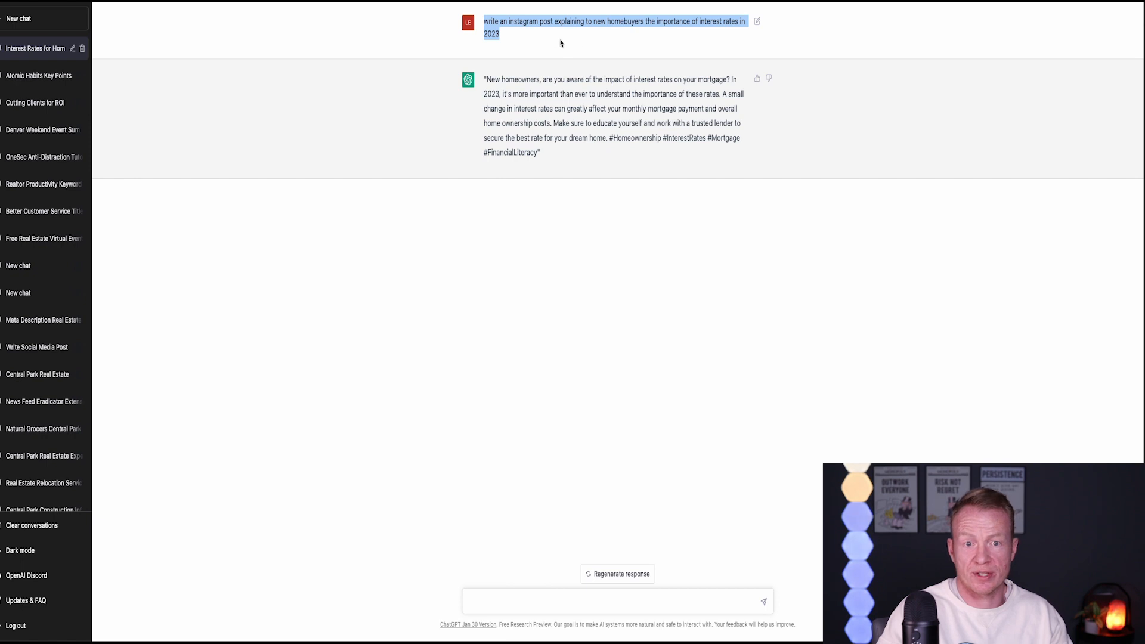
mouse_move(539, 107)
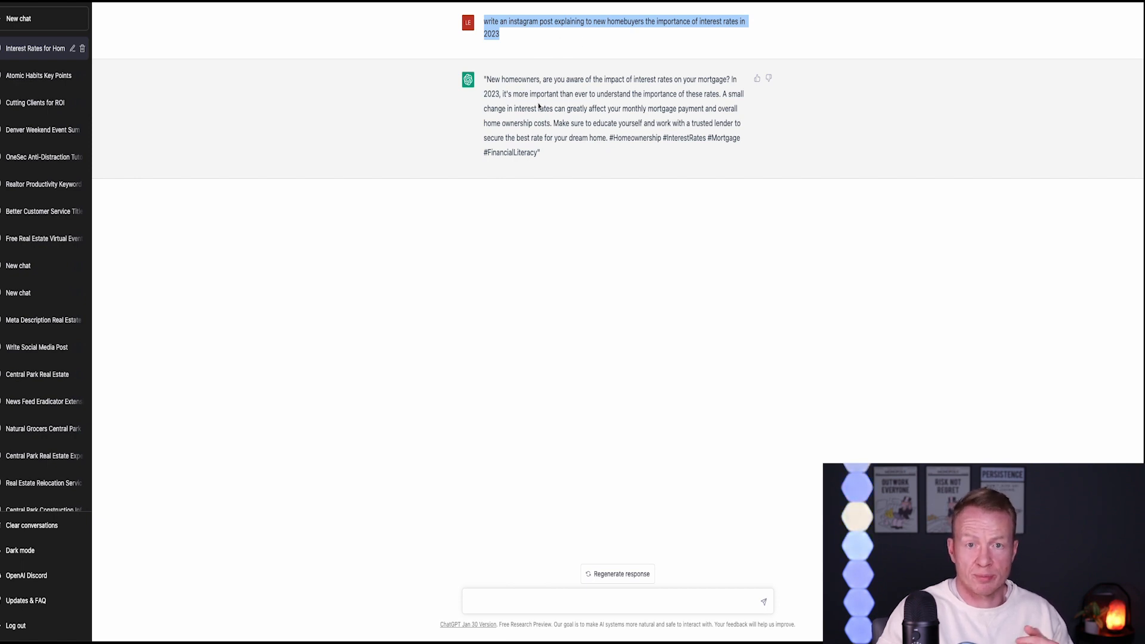
mouse_move(562, 251)
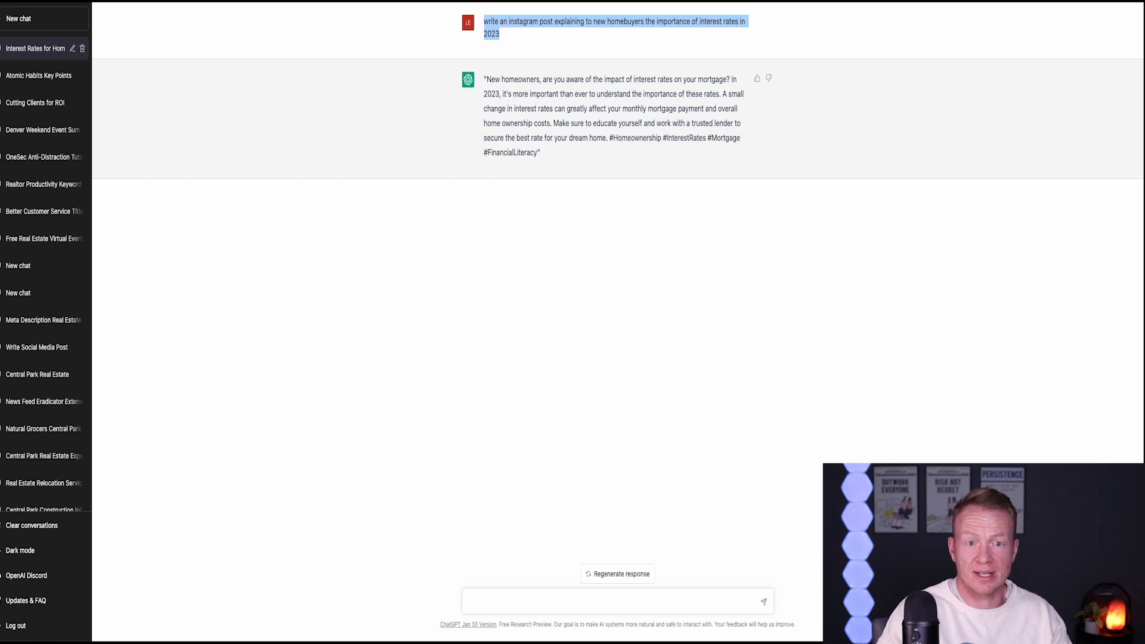
mouse_move(540, 162)
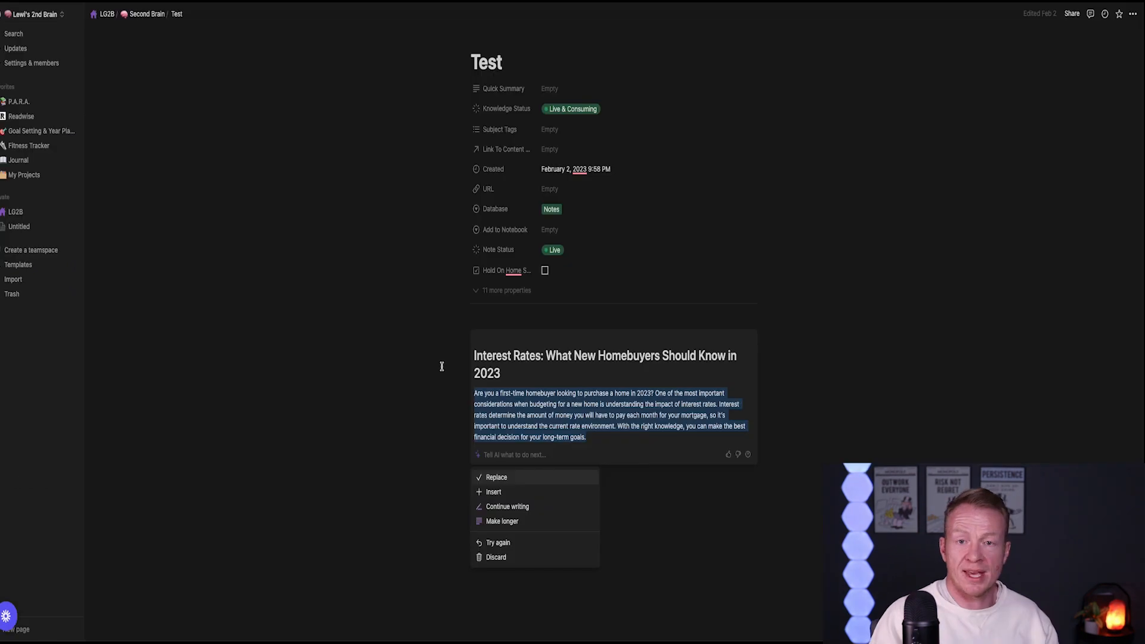
mouse_move(430, 423)
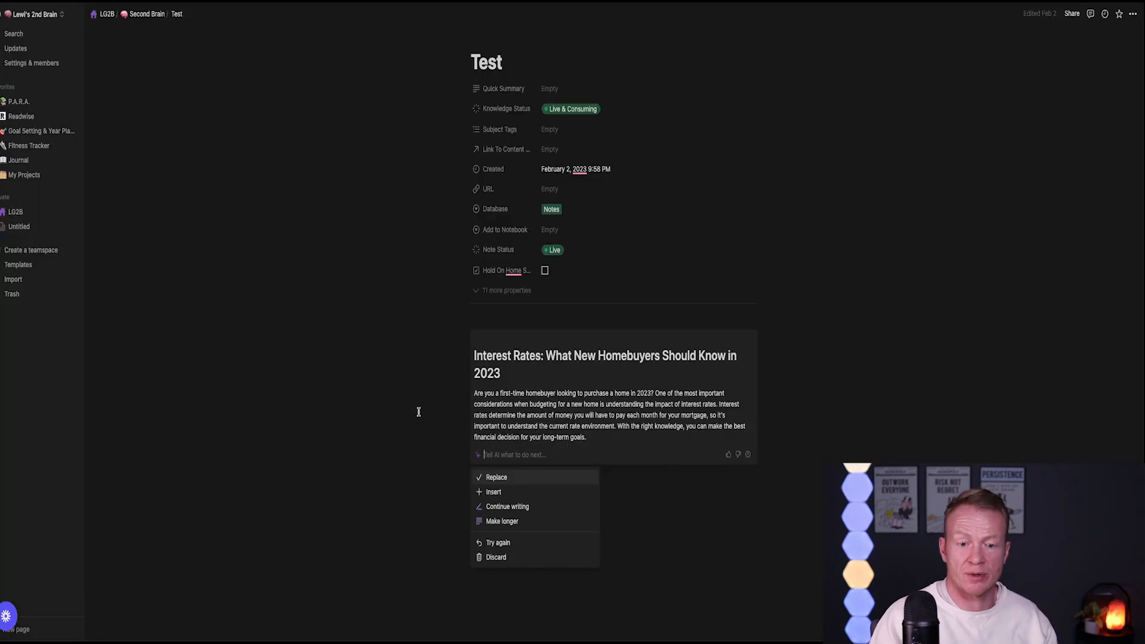
mouse_move(453, 517)
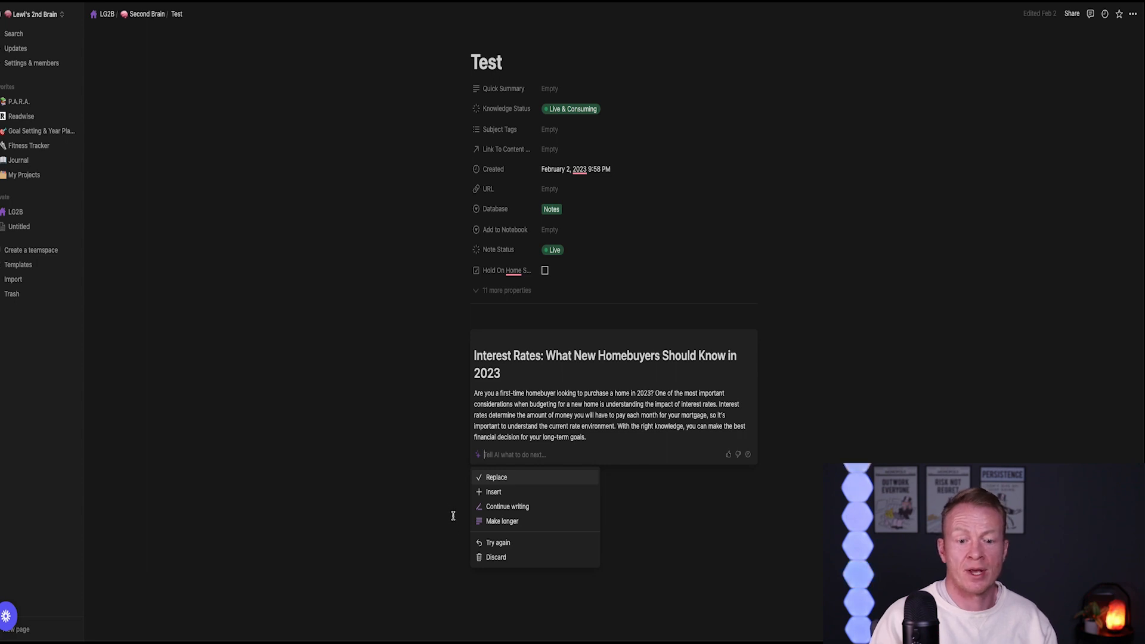
Step: Discard the AI-written interest rates post and confirm the discard
click(495, 556)
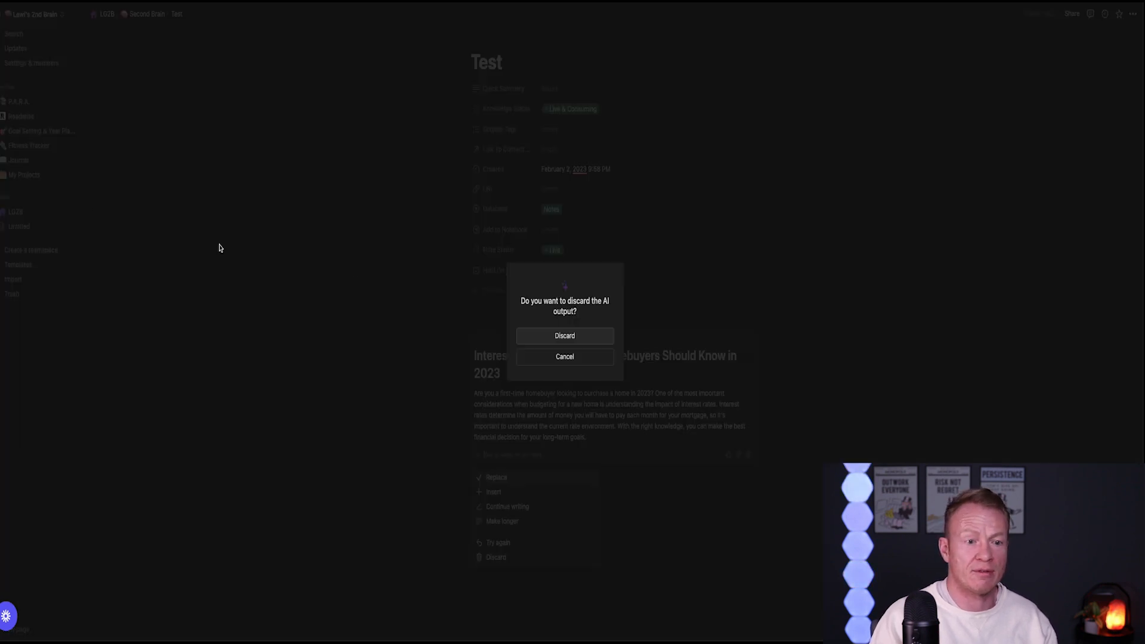
click(564, 335)
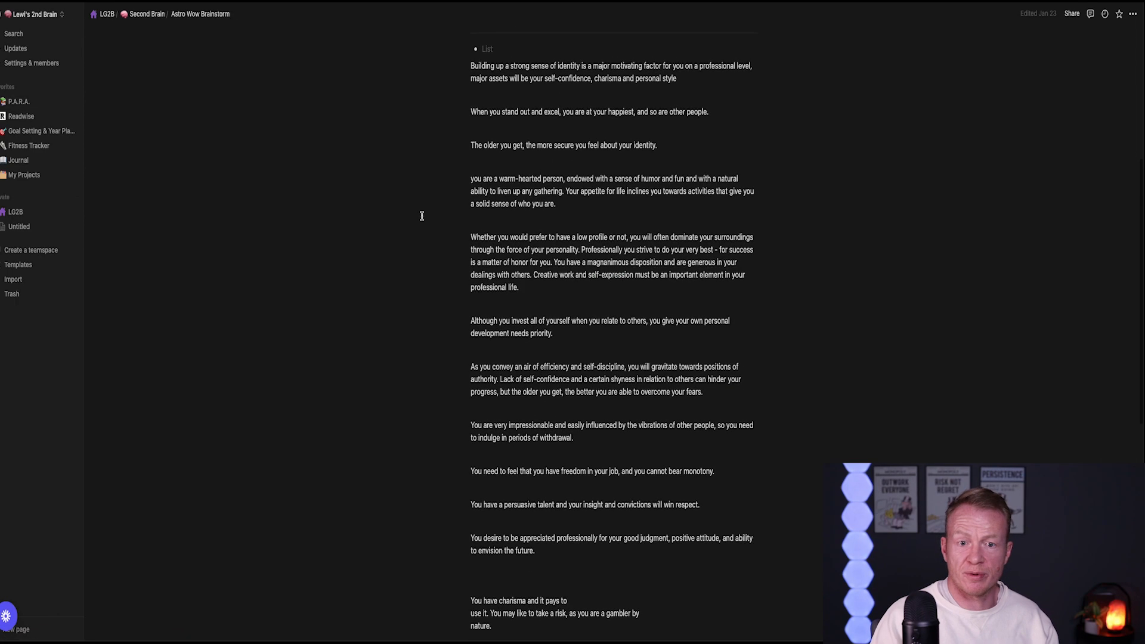
Step: Scroll through the Astro Wow Brainstorm note's personality-profile paragraphs
scroll(up, 3)
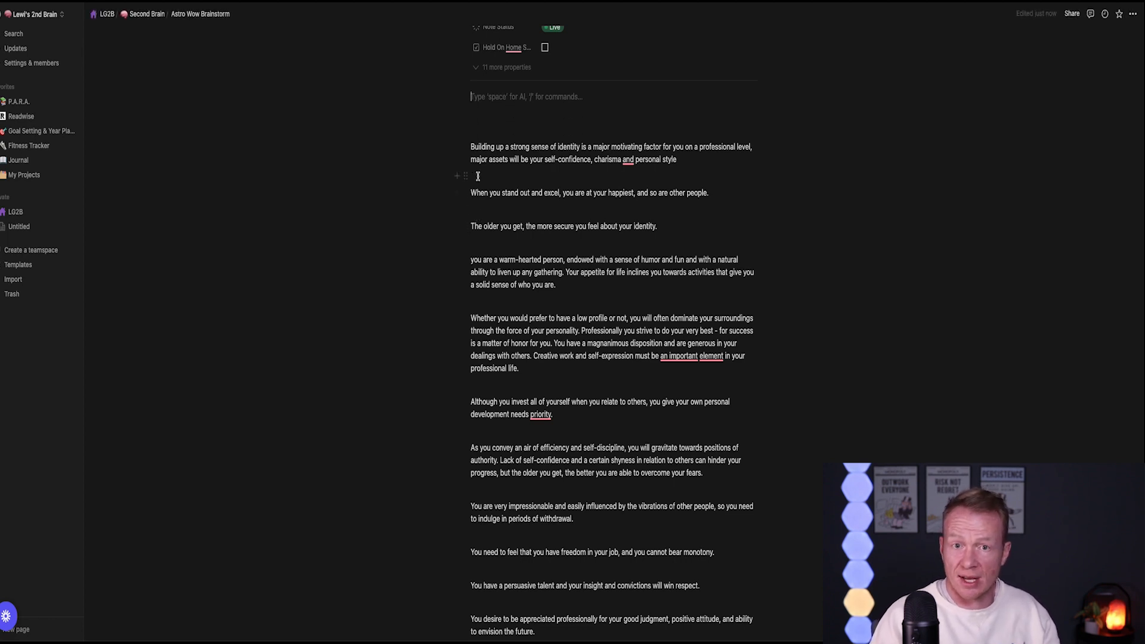
mouse_move(491, 96)
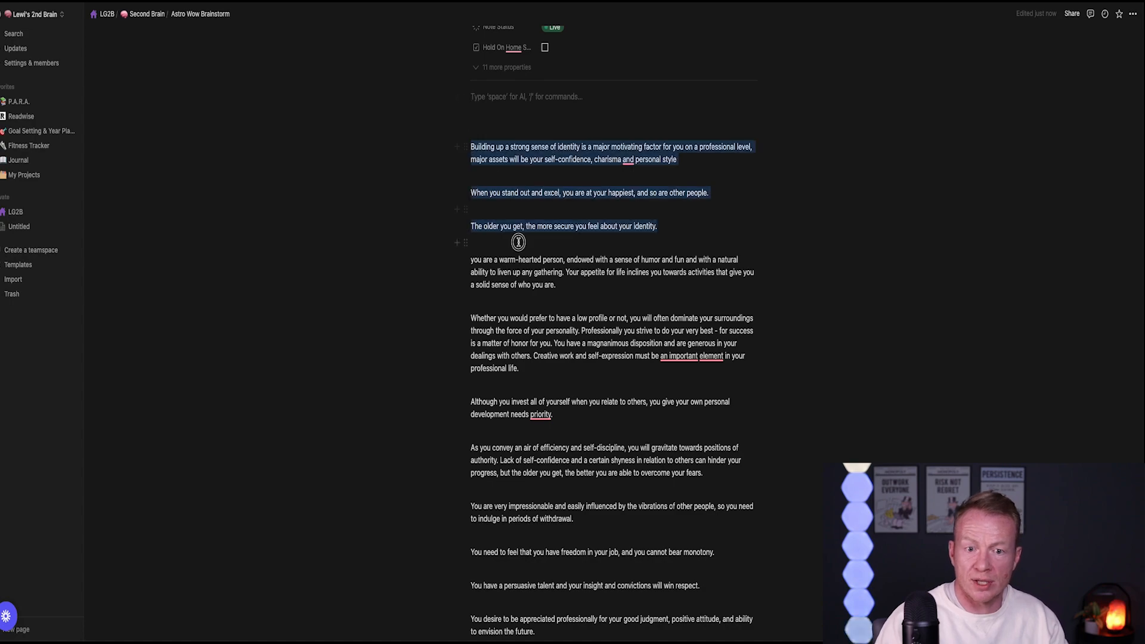
scroll(down, 3)
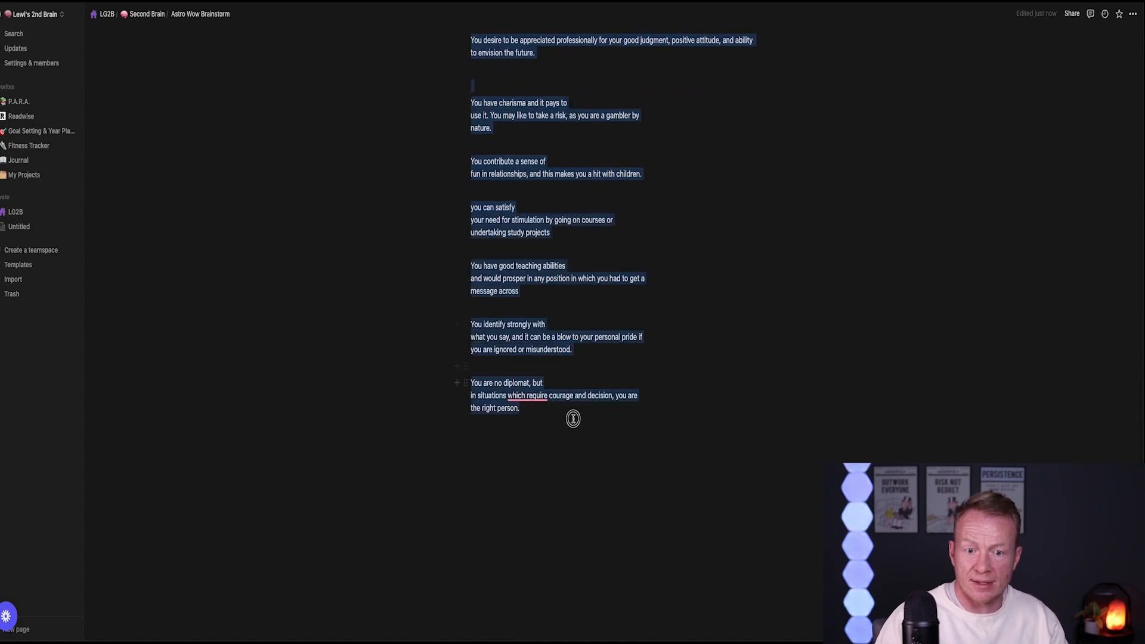
scroll(up, 3)
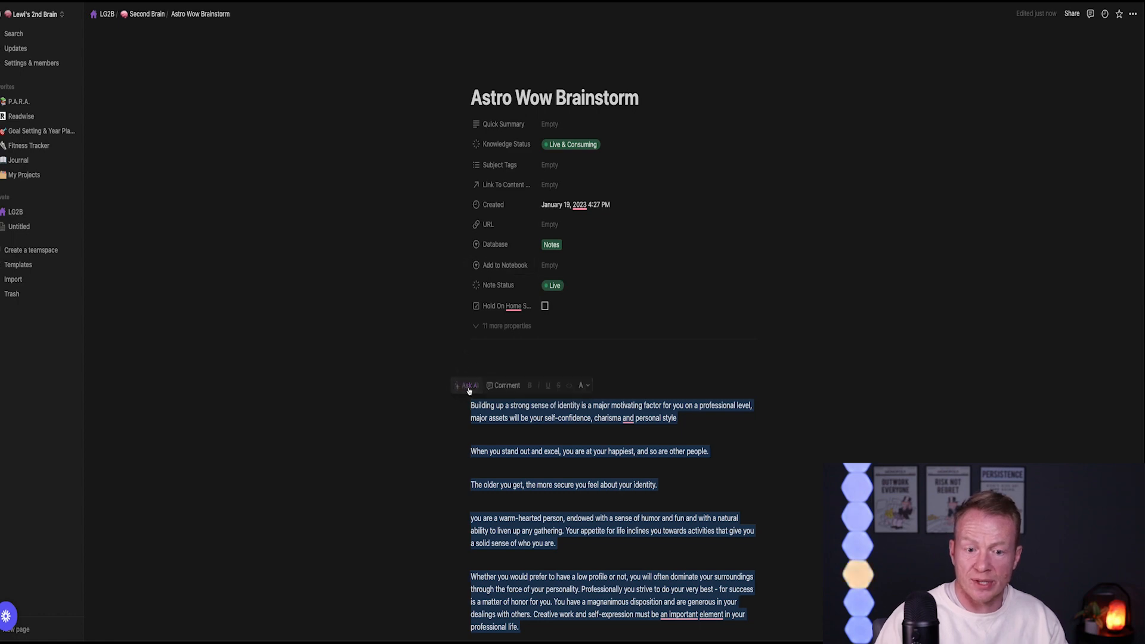
Step: Have Notion AI summarize the selected brainstorm paragraphs and scroll to the result
click(468, 385)
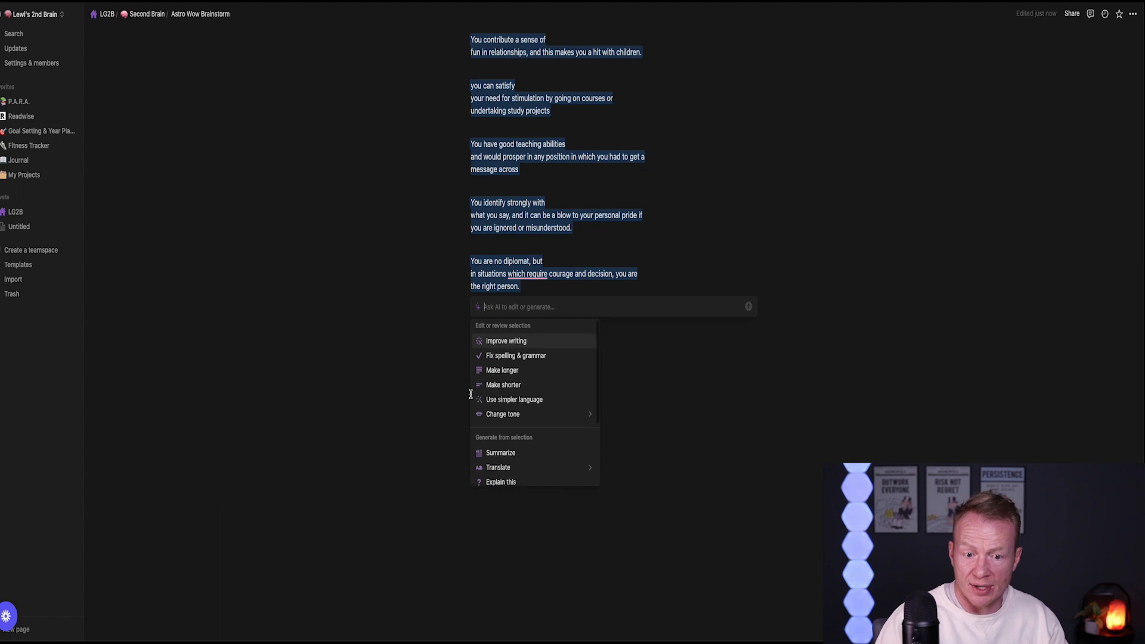
scroll(down, 3)
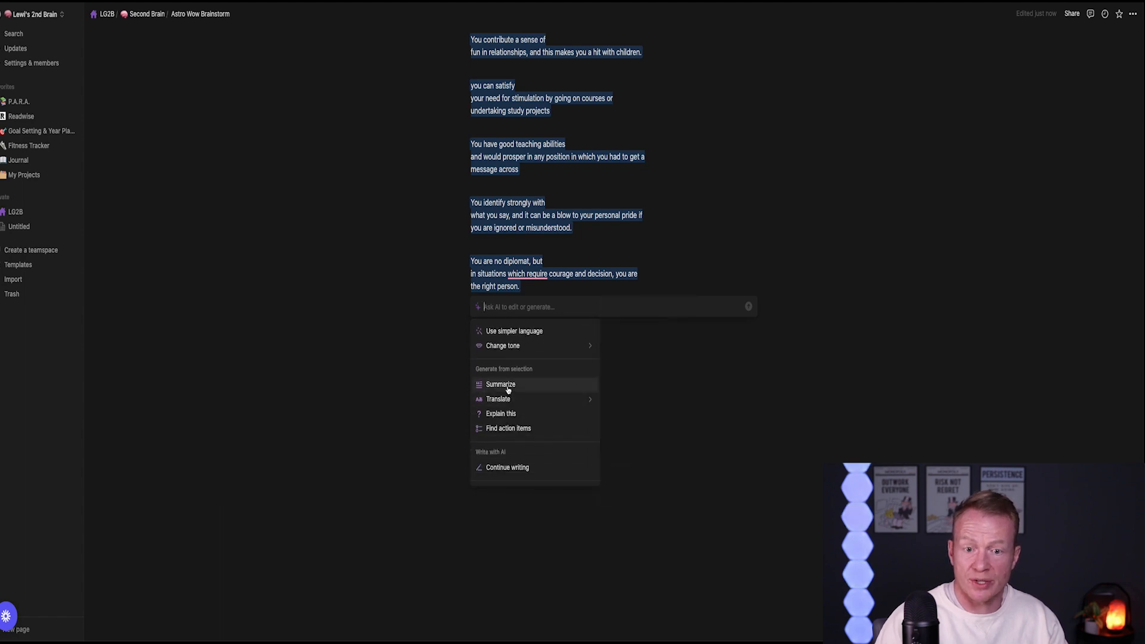
click(500, 384)
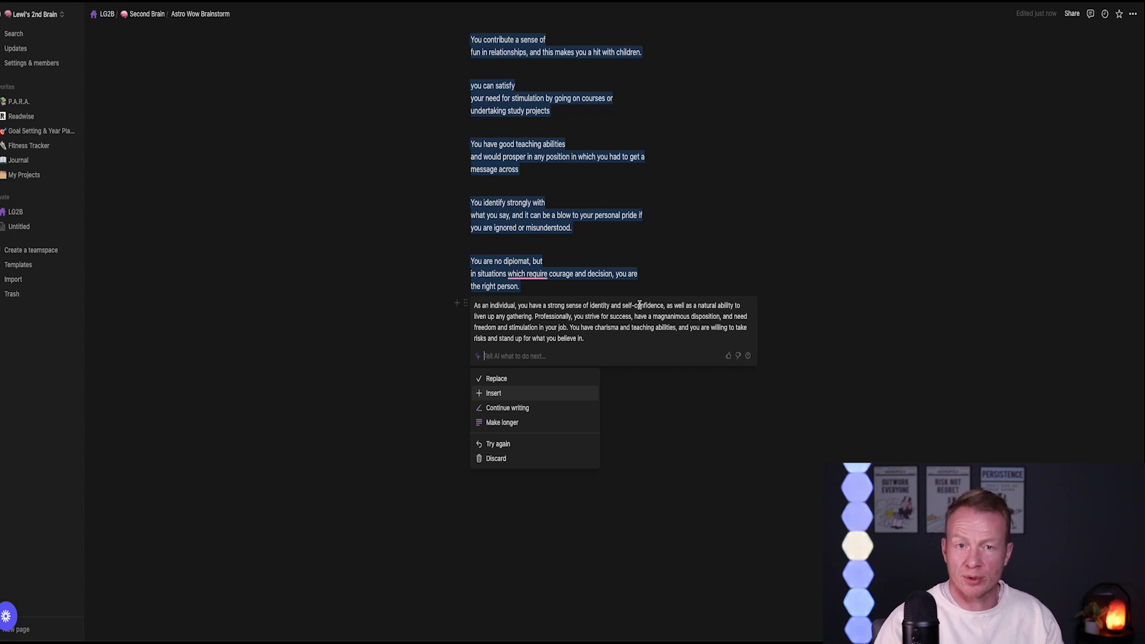
mouse_move(422, 371)
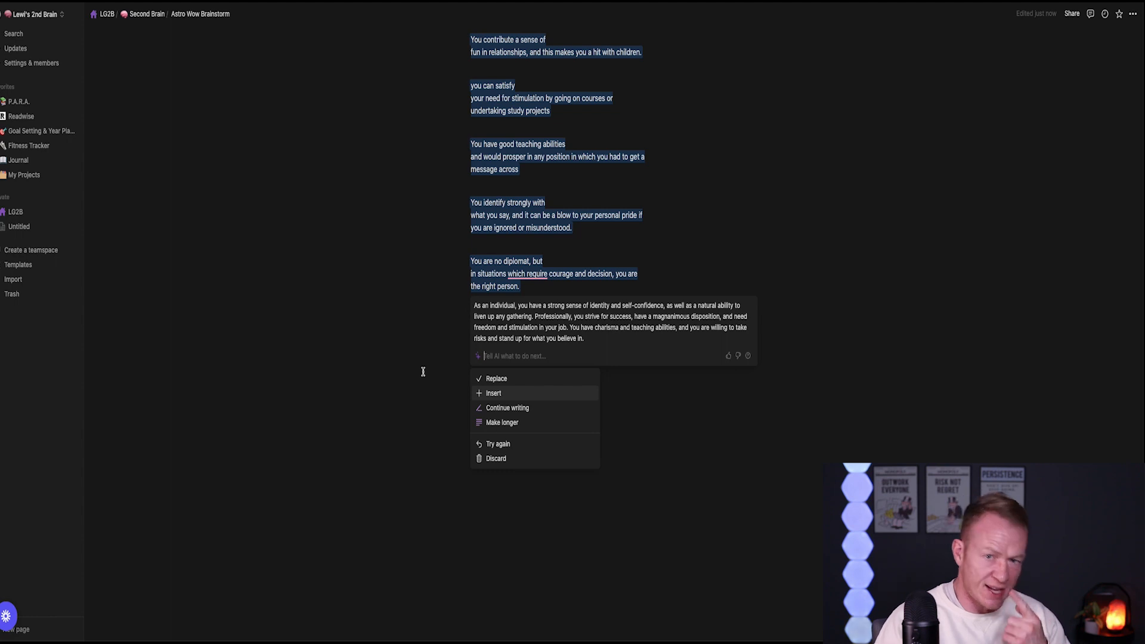
mouse_move(430, 328)
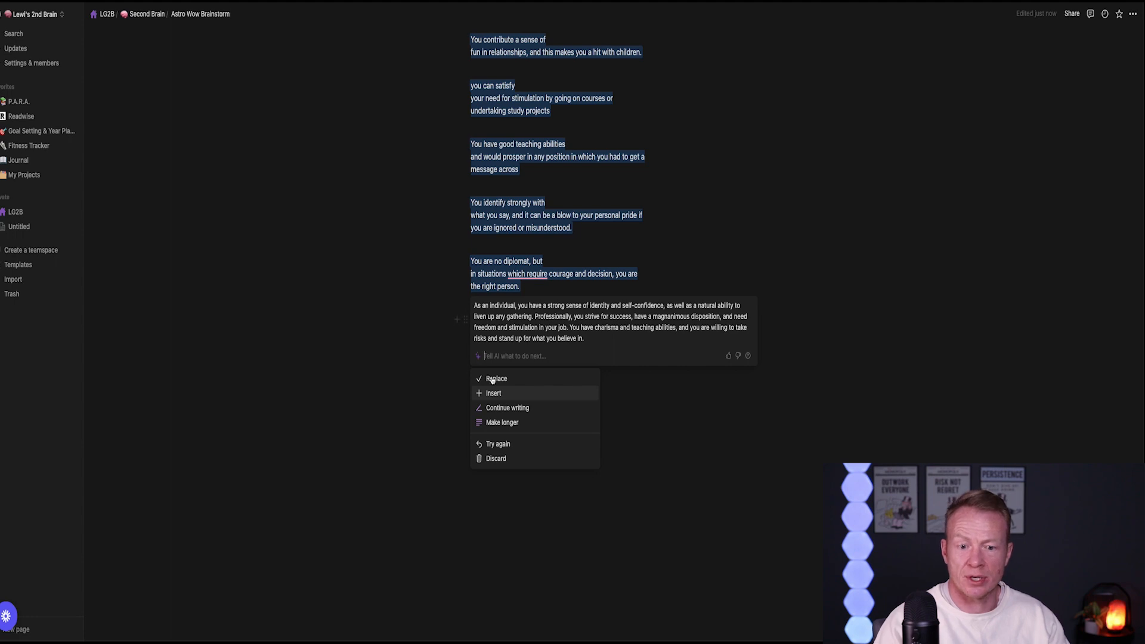
mouse_move(575, 351)
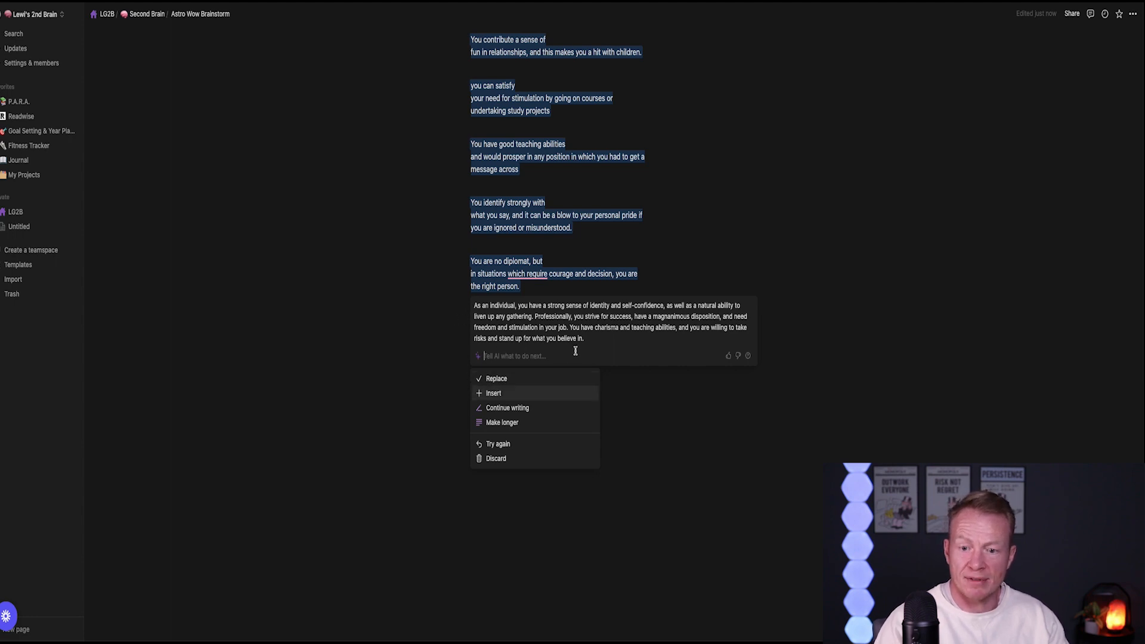
mouse_move(728, 355)
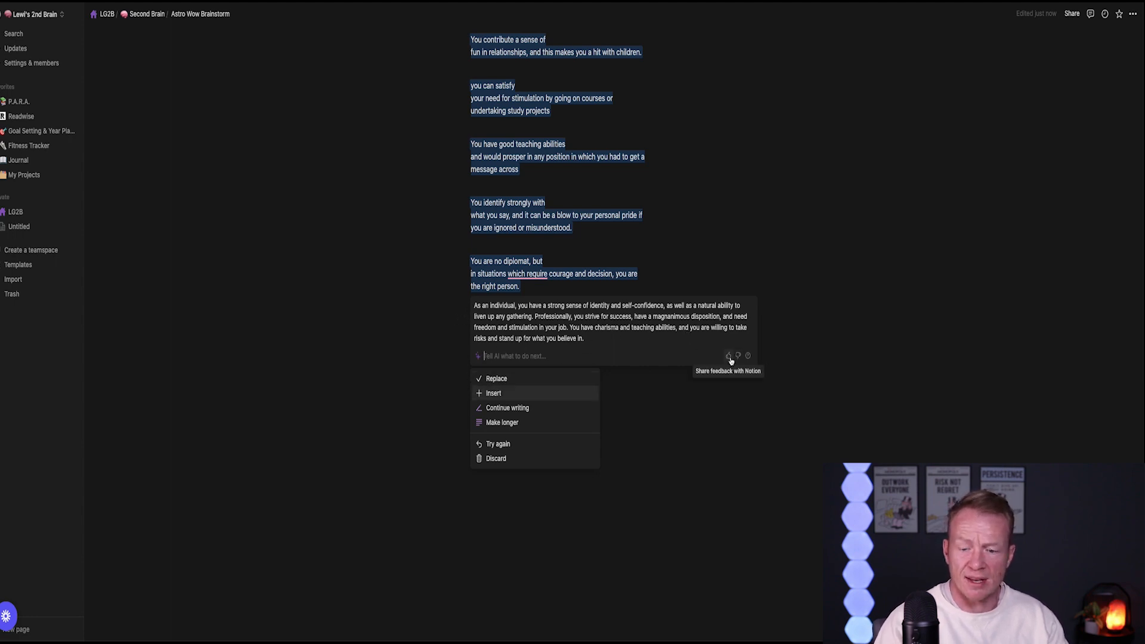
mouse_move(657, 333)
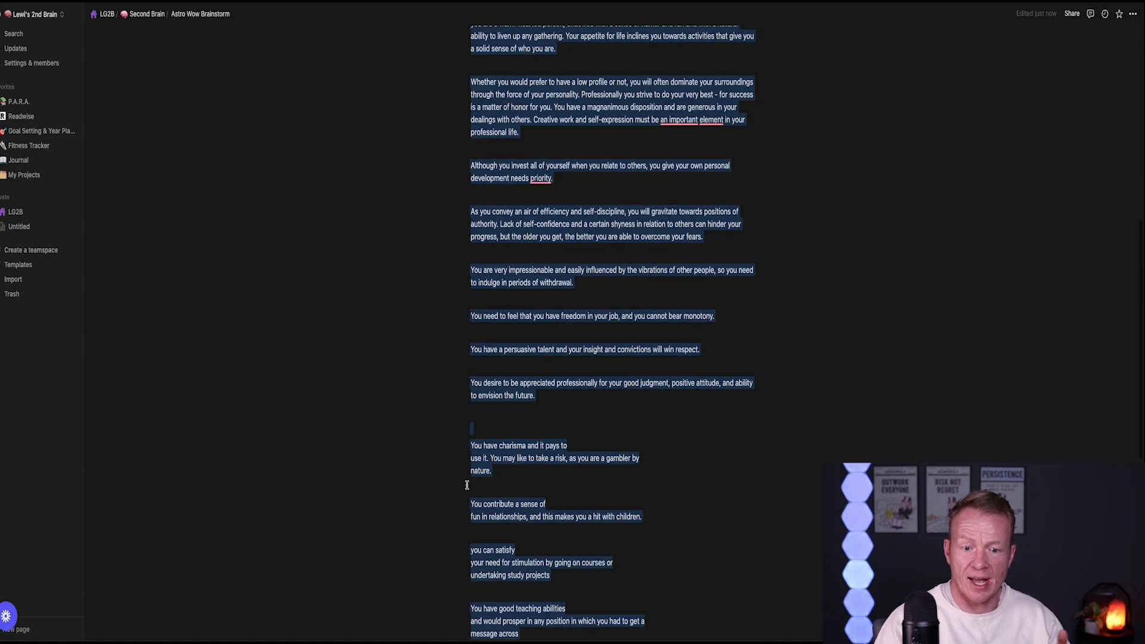
scroll(down, 3)
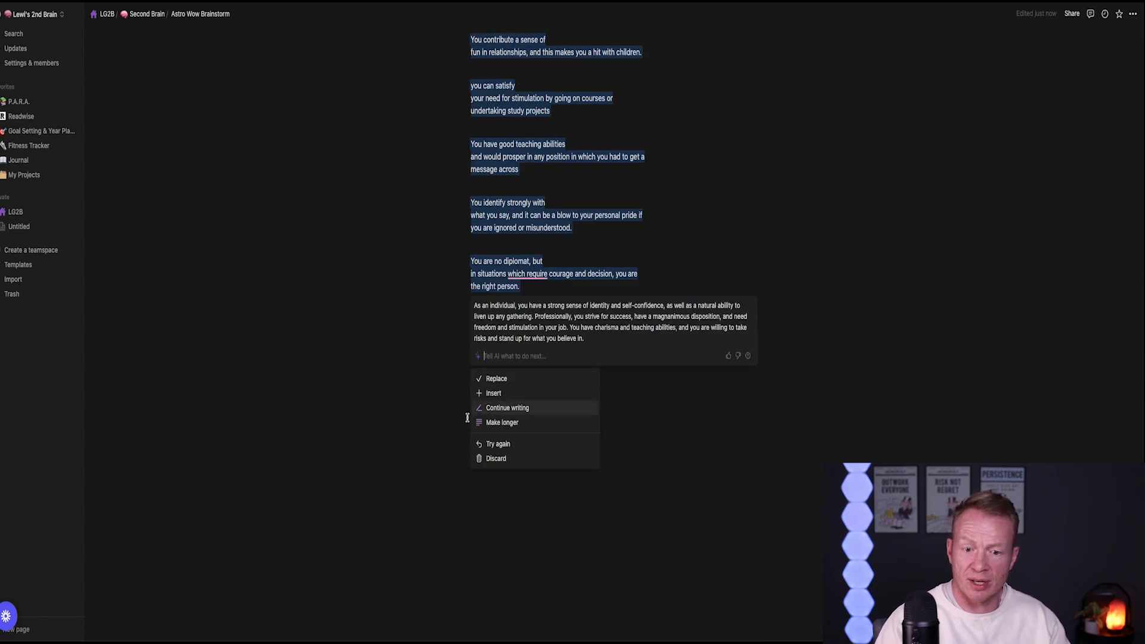
mouse_move(455, 436)
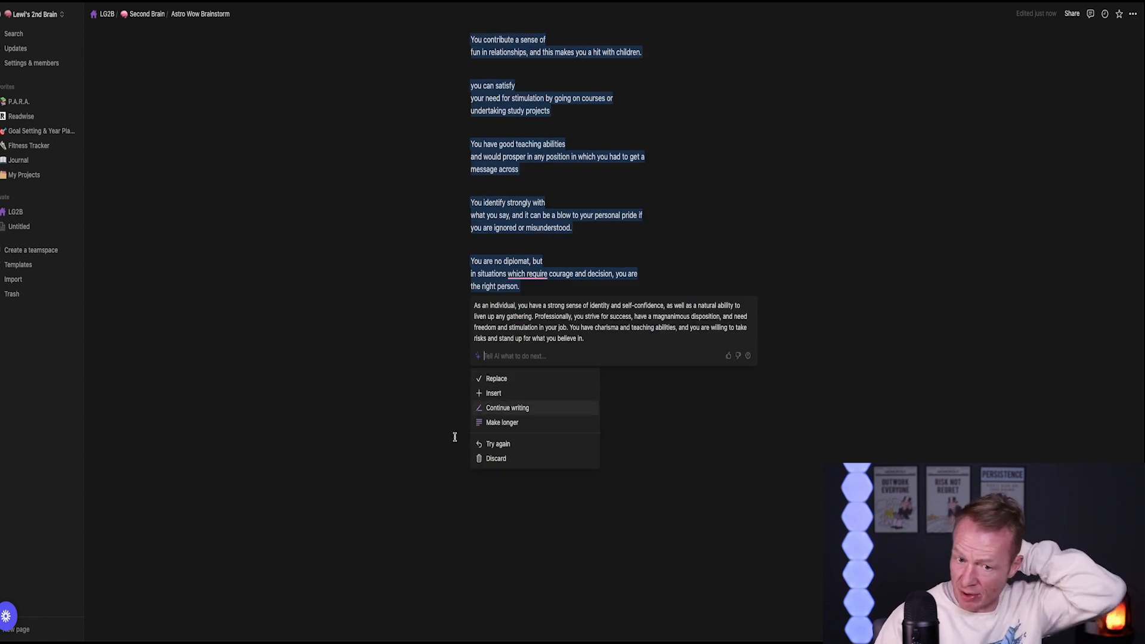
Step: Discard the AI summary, confirm it, and open the empty block's action menu
click(495, 458)
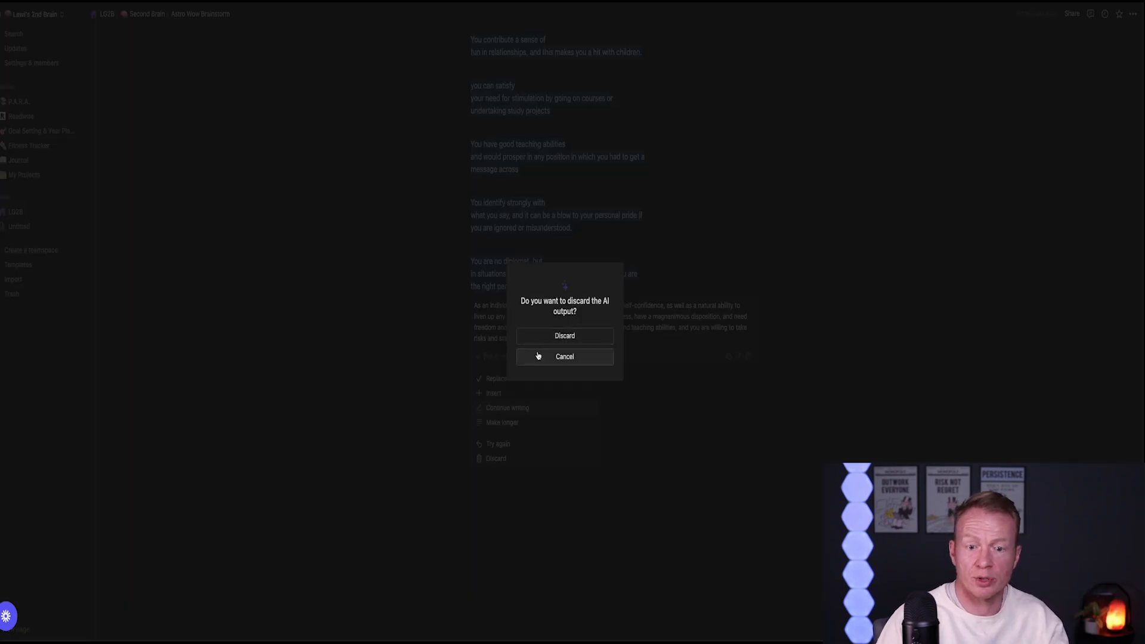
click(563, 336)
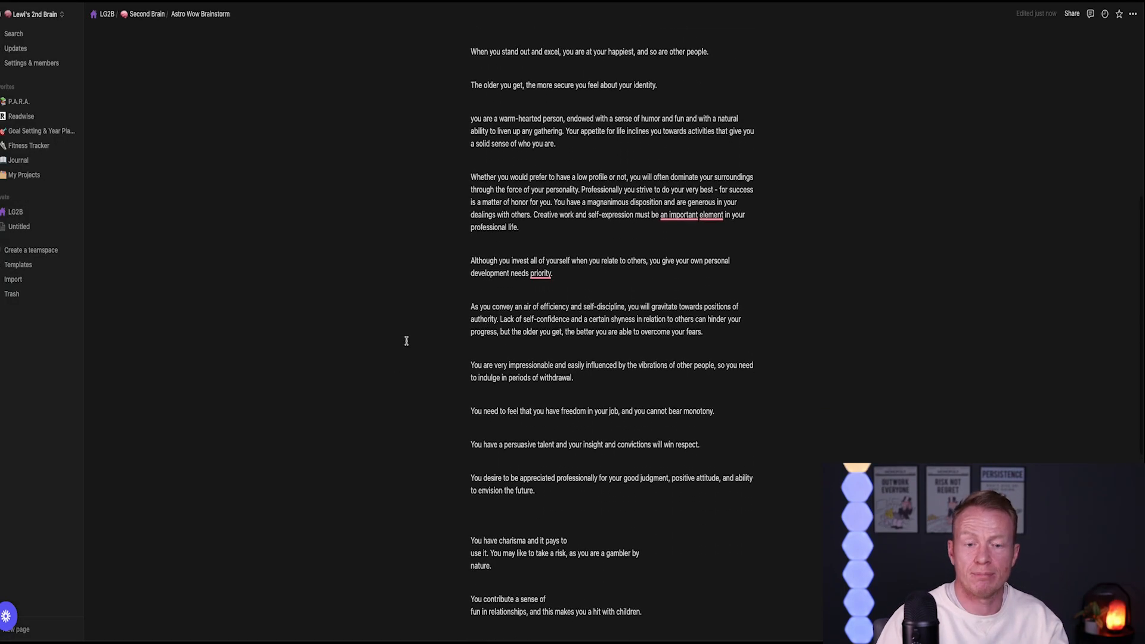
scroll(down, 3)
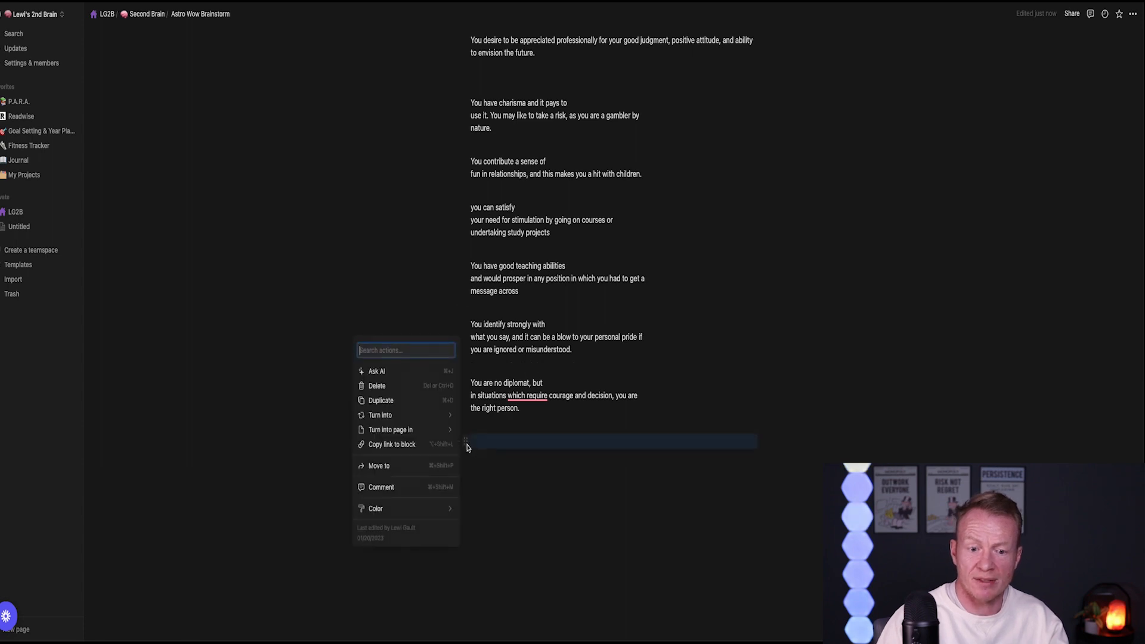
click(376, 371)
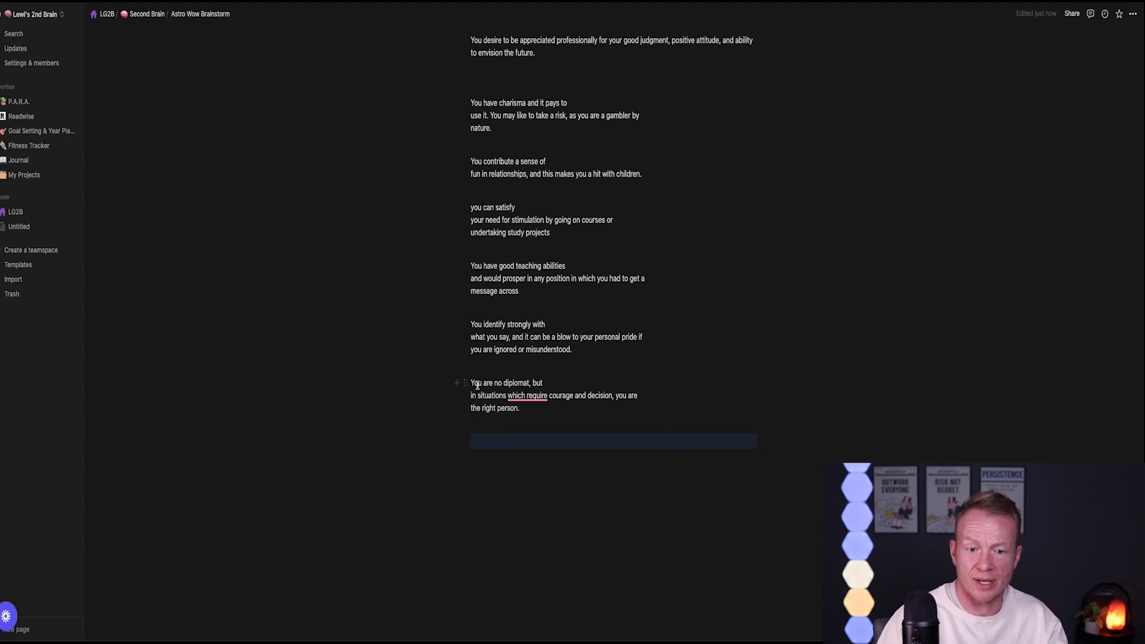
Step: Dismiss the block menu and select the 'You identify strongly with' paragraph
click(528, 395)
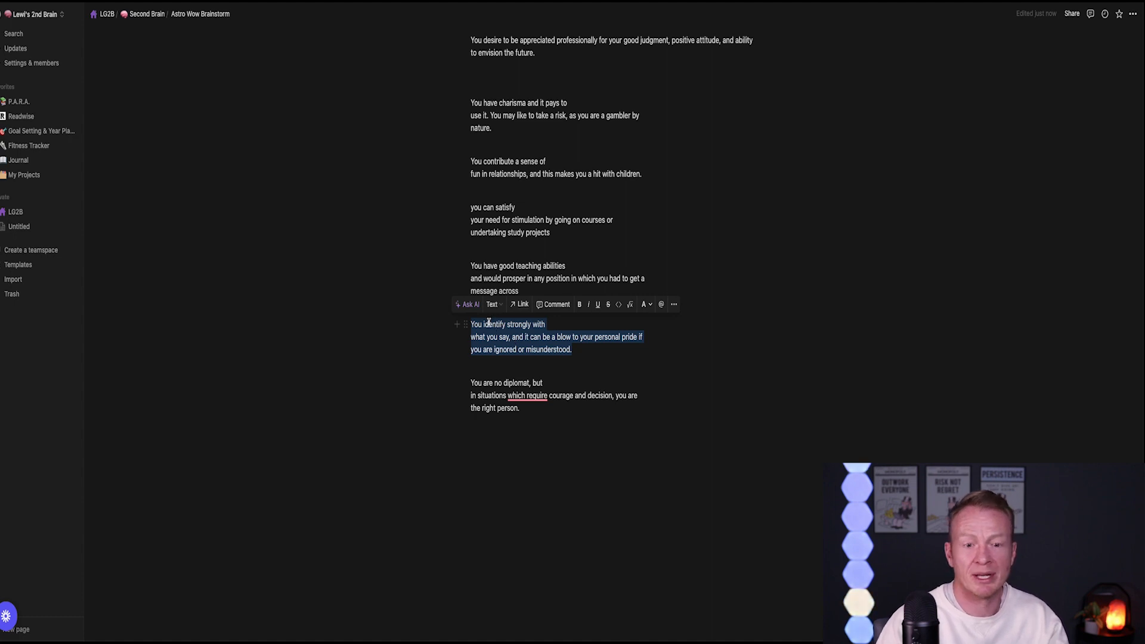
click(468, 303)
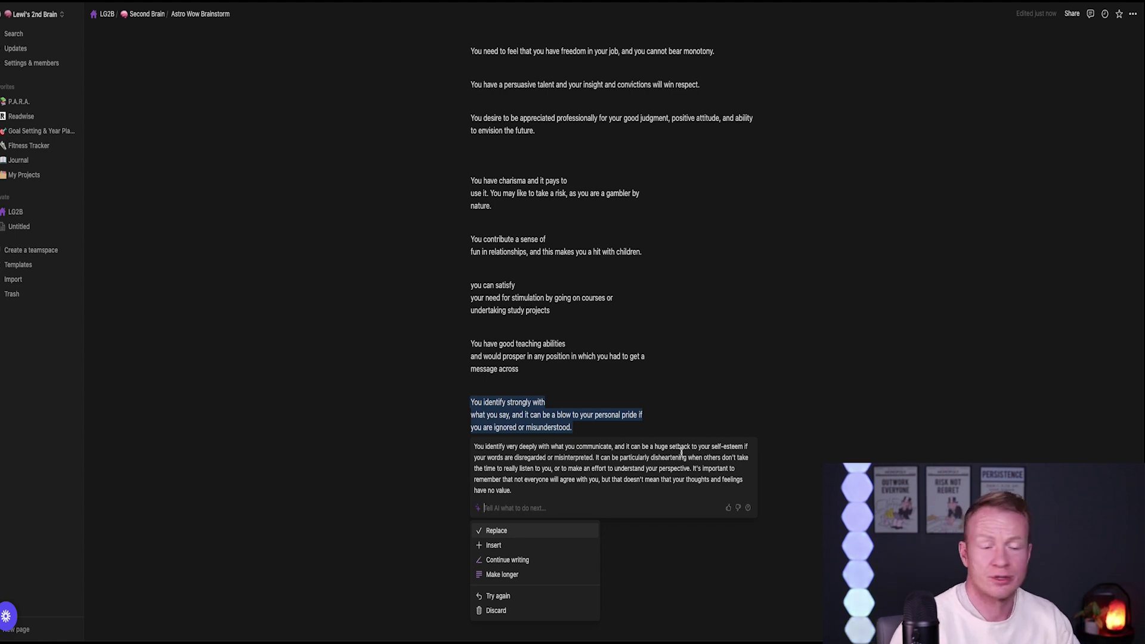
Step: Discard the lengthened AI rewrite of the identifying-strongly paragraph, keeping the original brainstorm note text
click(496, 611)
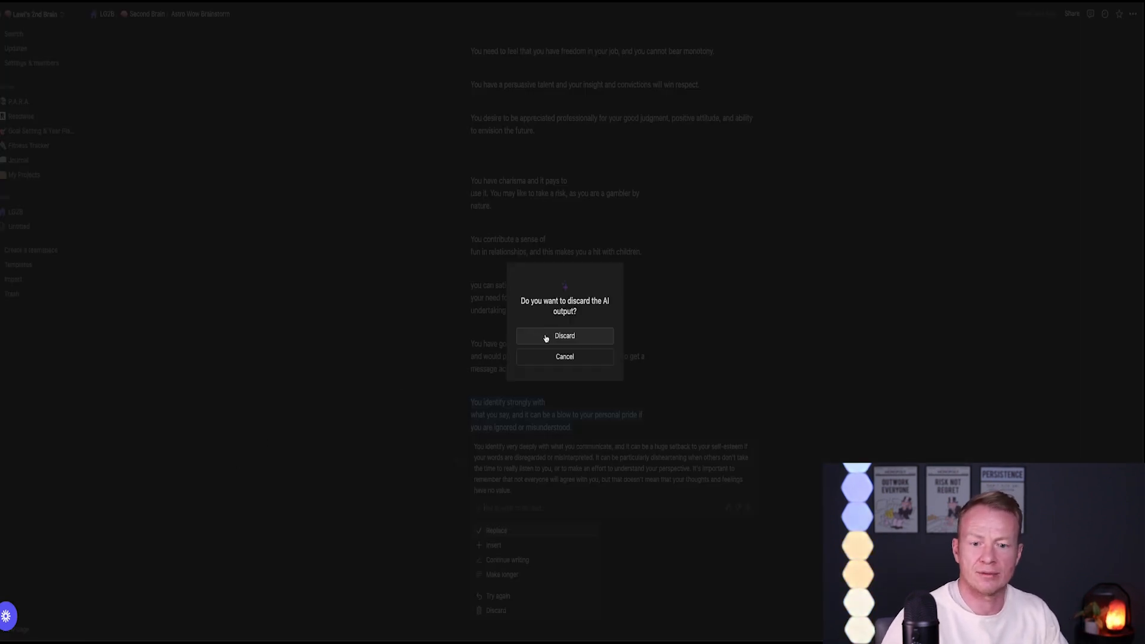
click(564, 335)
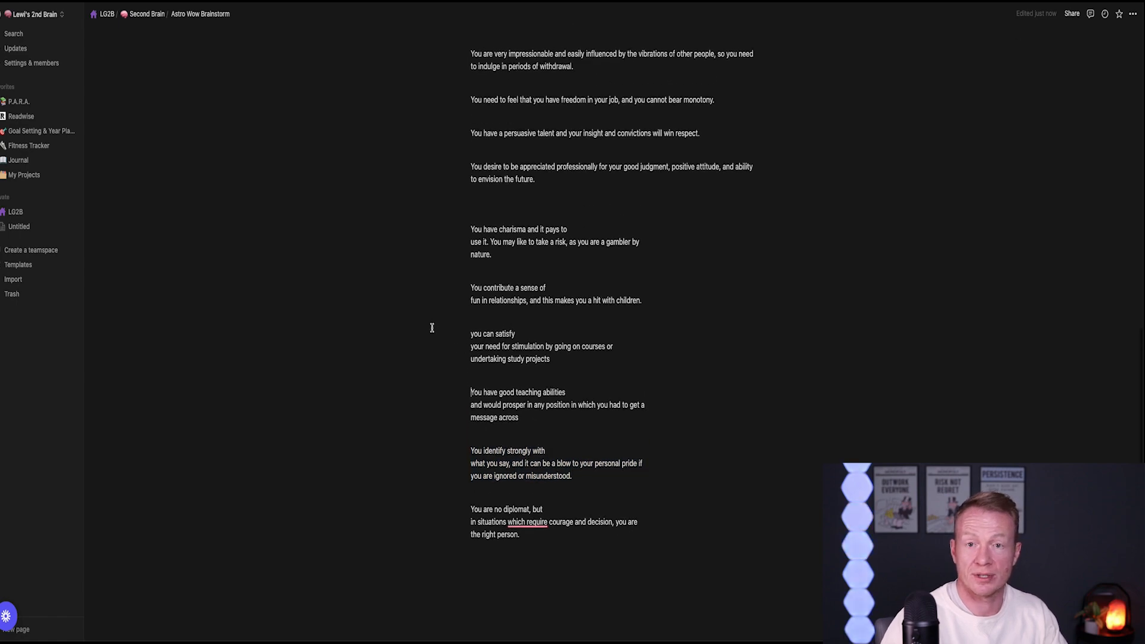
scroll(up, 3)
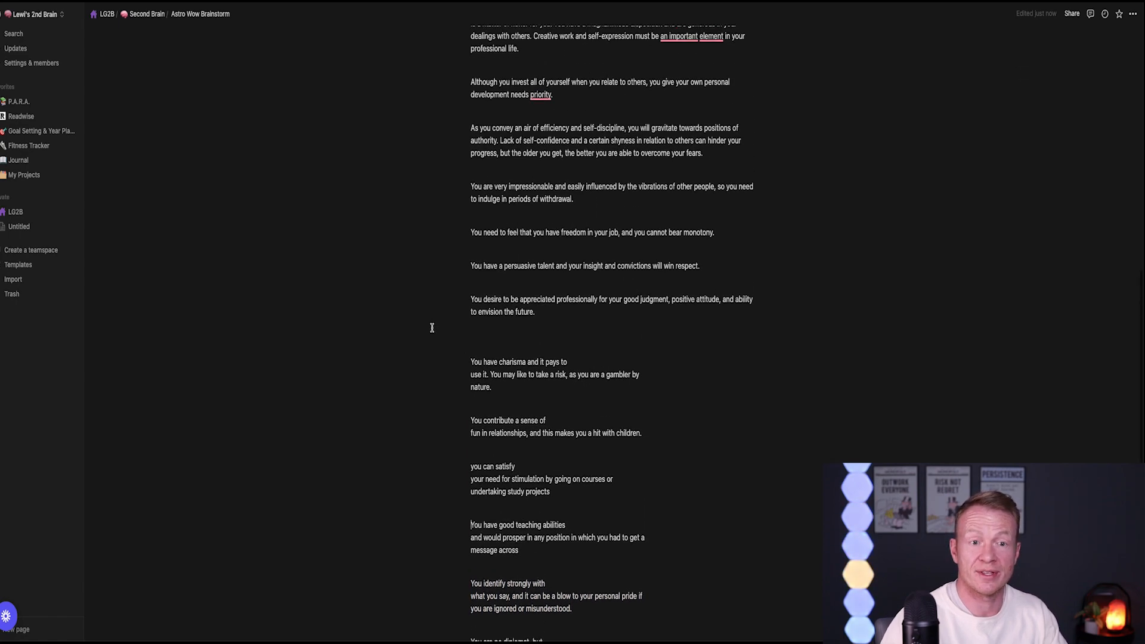
scroll(up, 3)
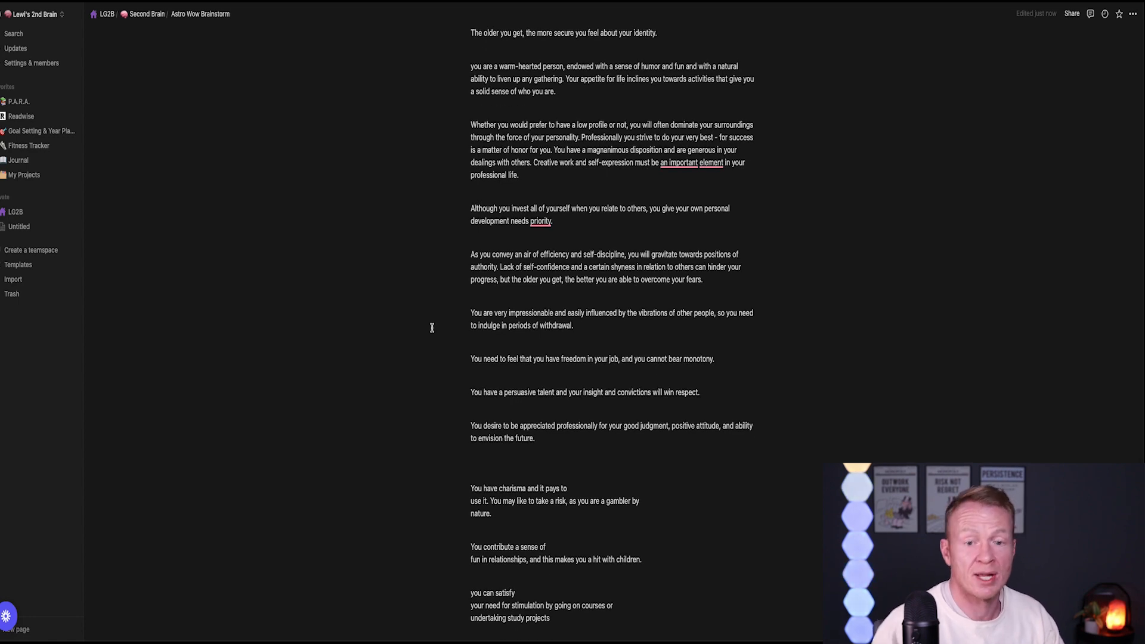
mouse_move(238, 214)
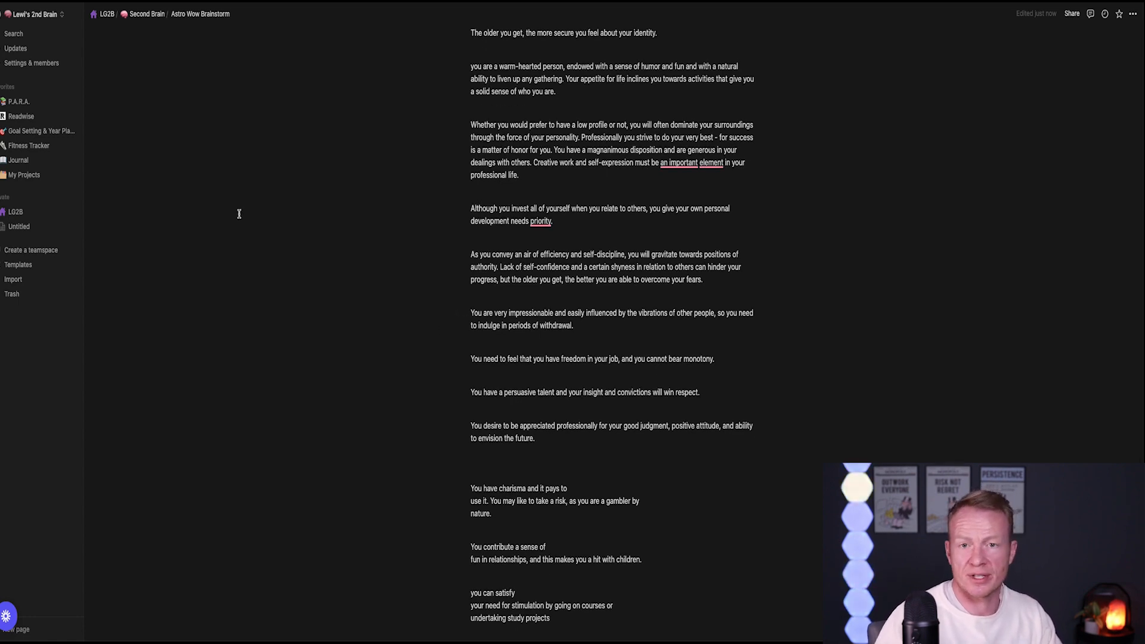